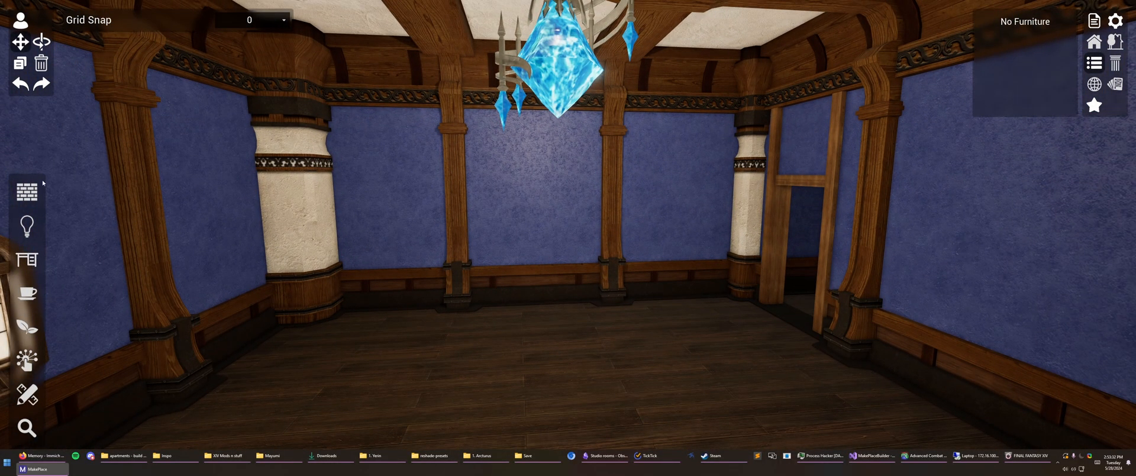
Bring up the Visit a House gallery of shared designs from the right-hand toolbar.
left_click(28, 259)
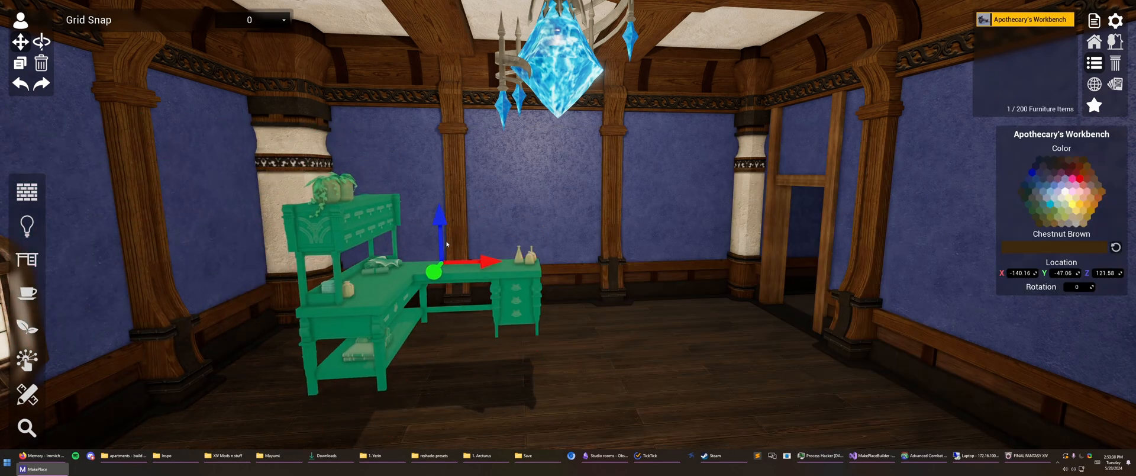
left_click(41, 62)
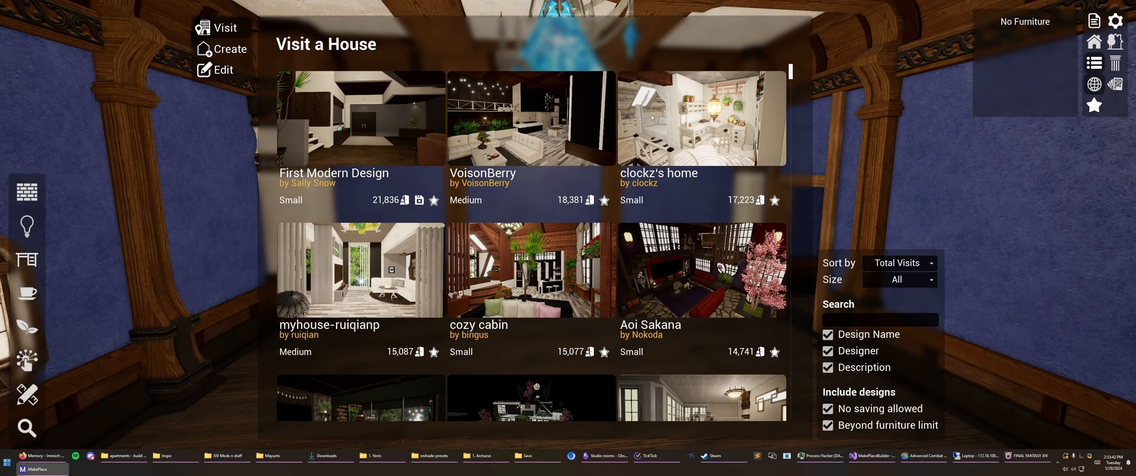
Filter the house gallery's Size to Apartment designs only.
scroll("down", 3)
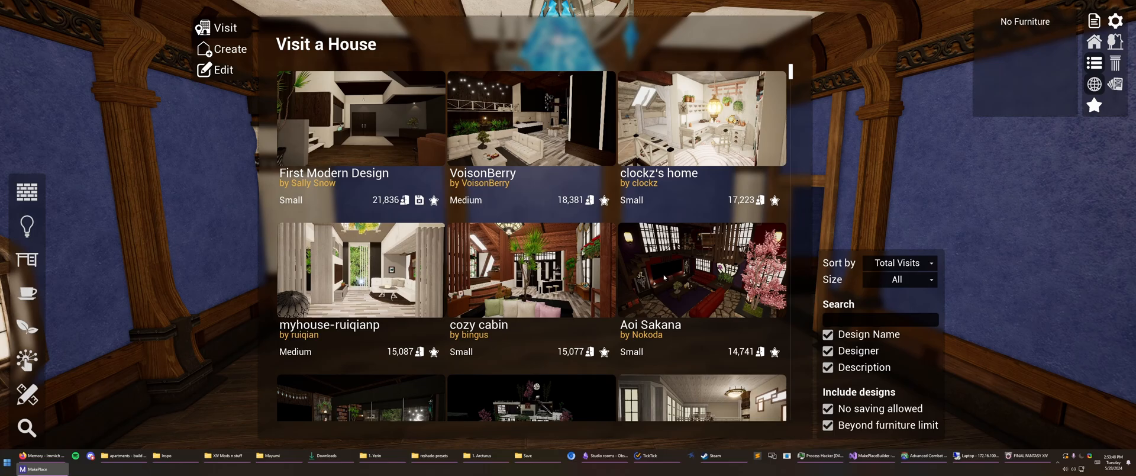
left_click(898, 262)
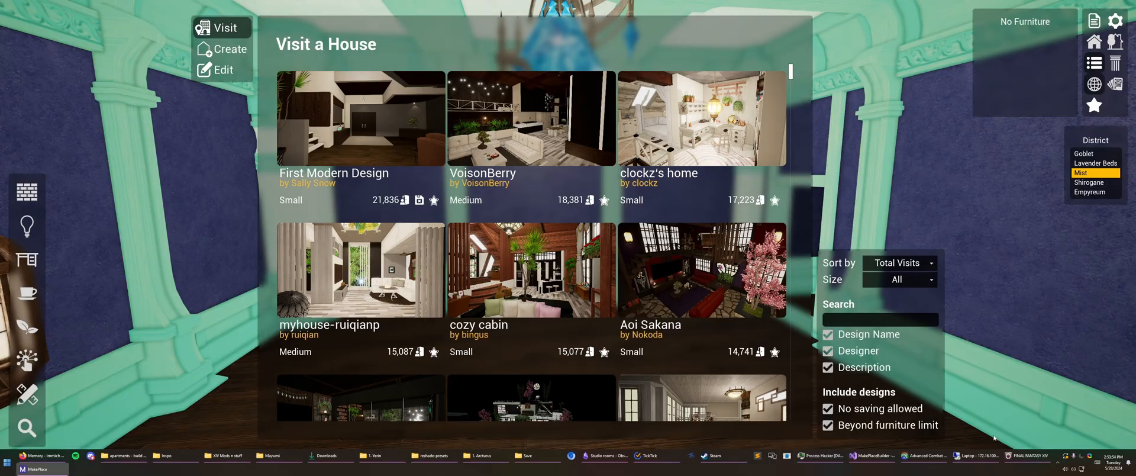
left_click(899, 280)
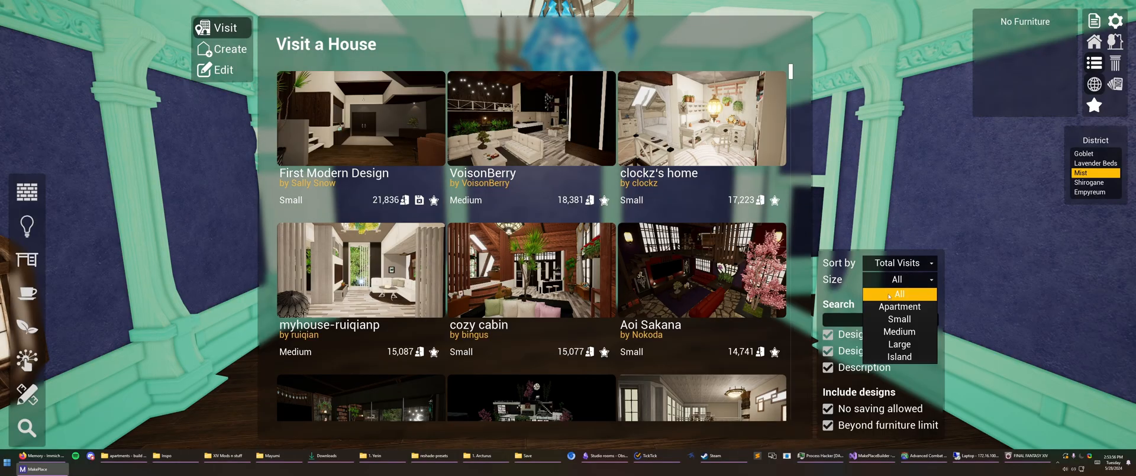
mouse_move(898, 344)
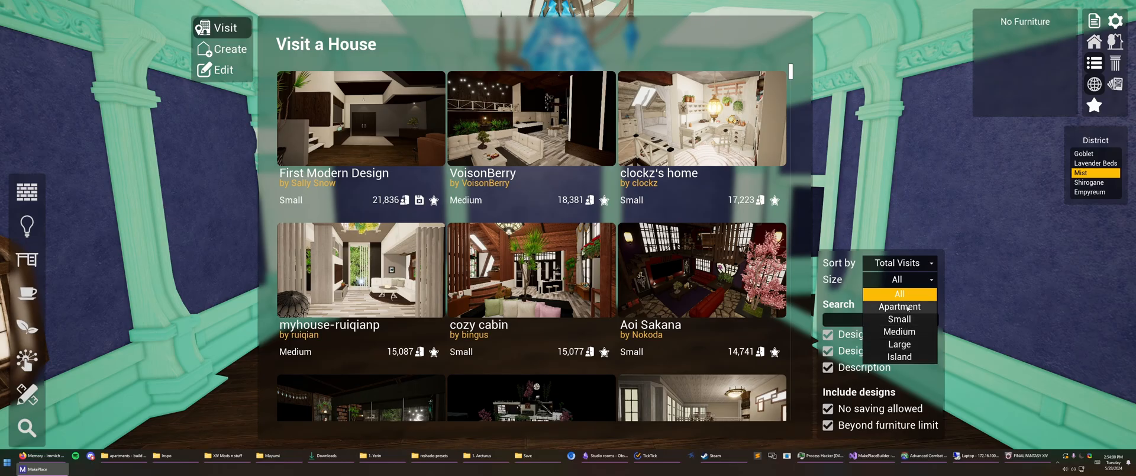
left_click(900, 306)
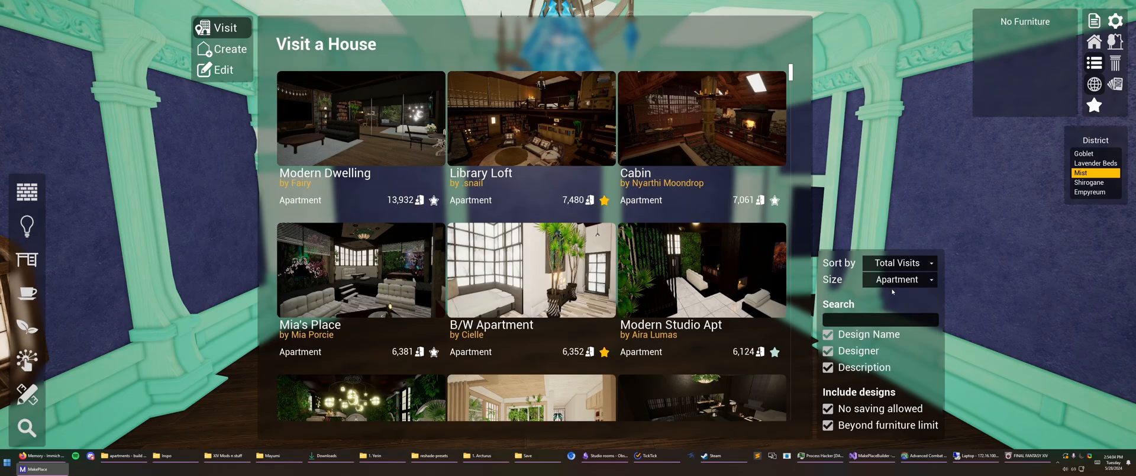
mouse_move(851, 341)
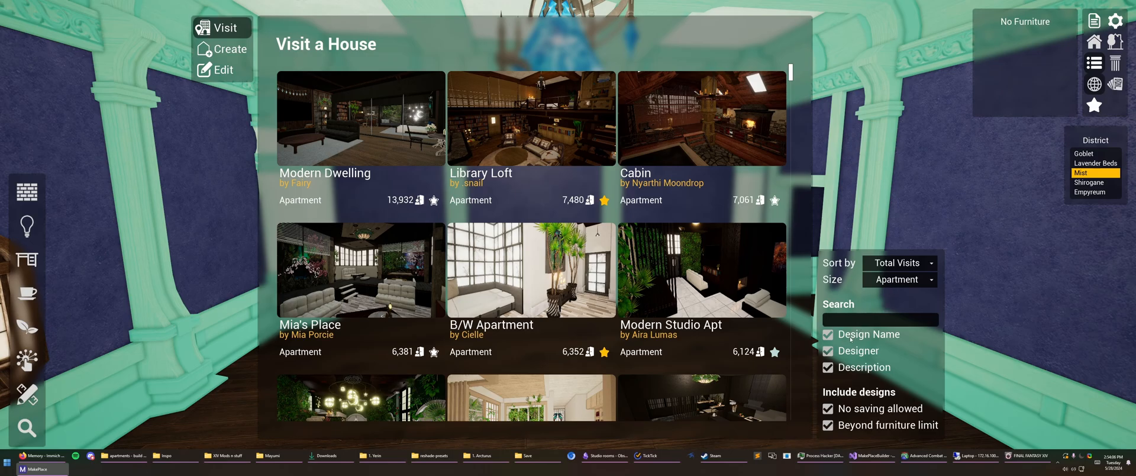
Select mikumiku's Modern Apartment card and request to visit (load) it.
left_click(829, 409)
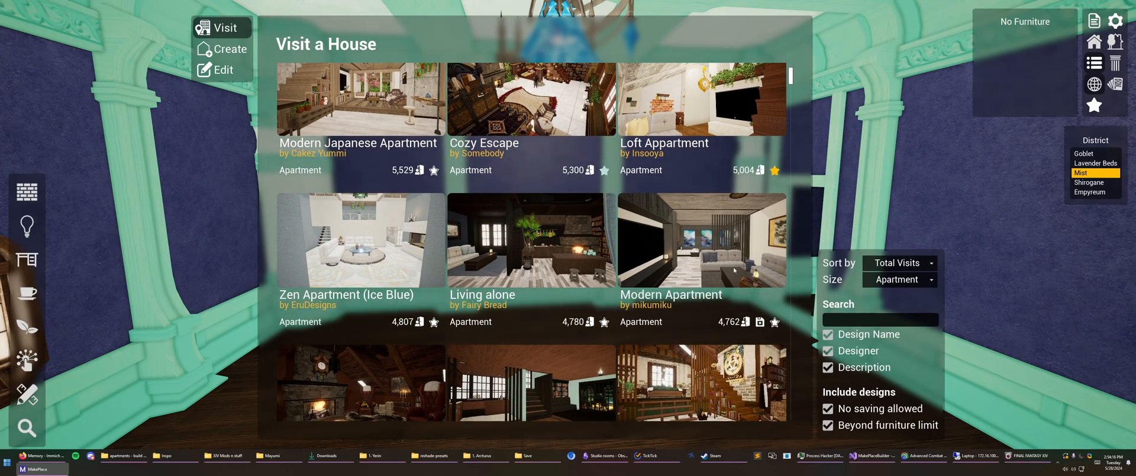
mouse_move(760, 322)
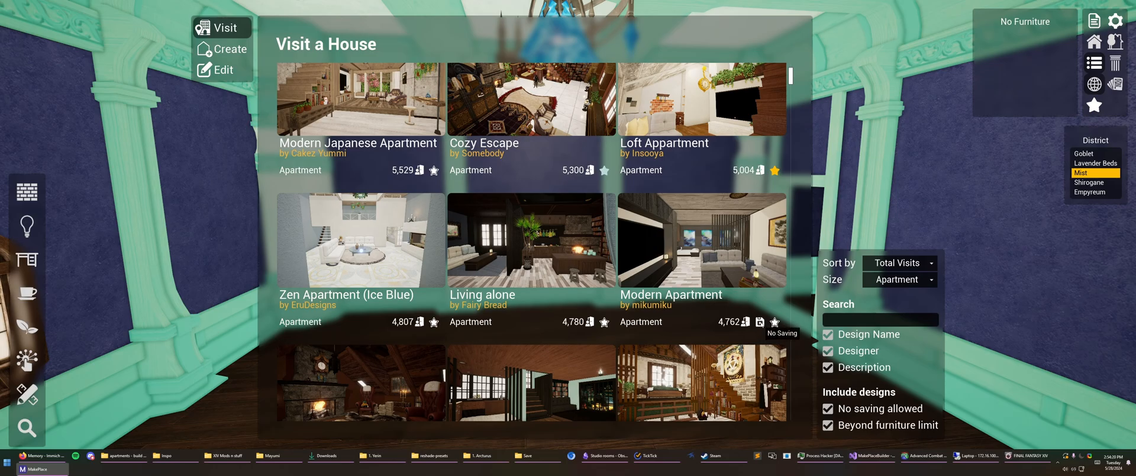
left_click(701, 240)
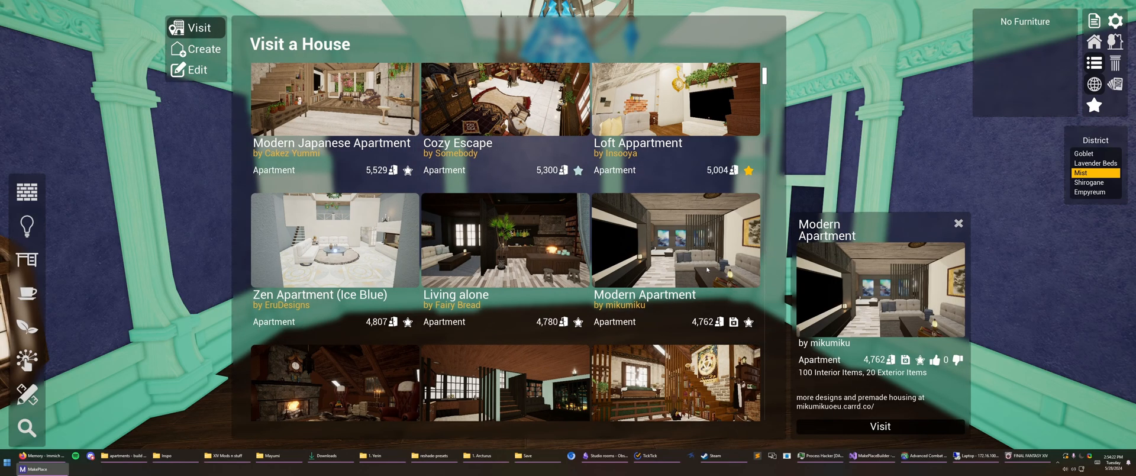
left_click(880, 426)
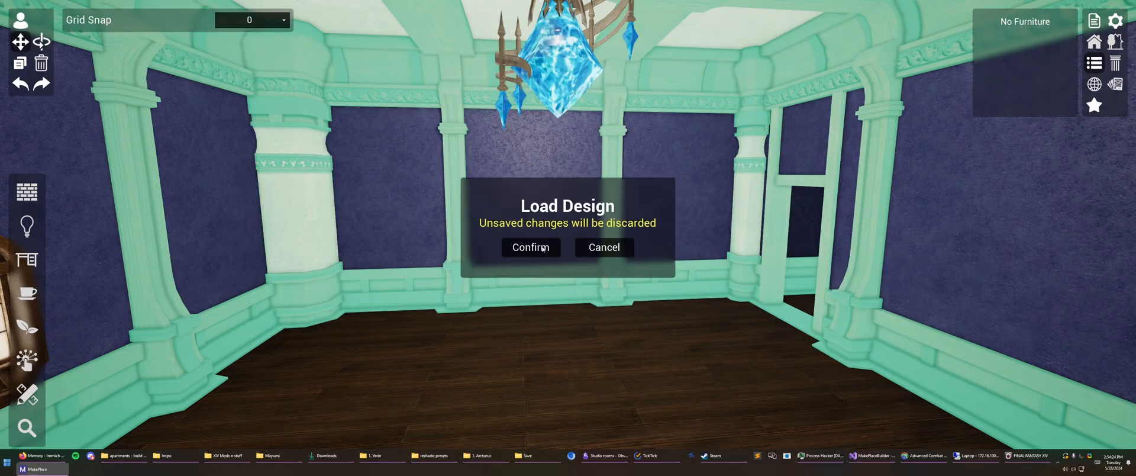
Confirm loading the Modern Apartment over the empty room, then reopen the house gallery.
left_click(530, 247)
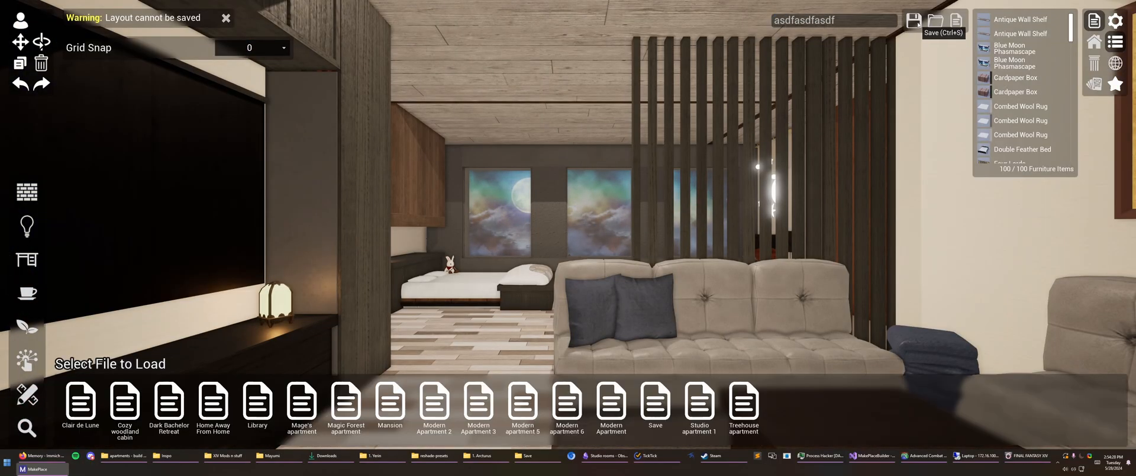
left_click(913, 20)
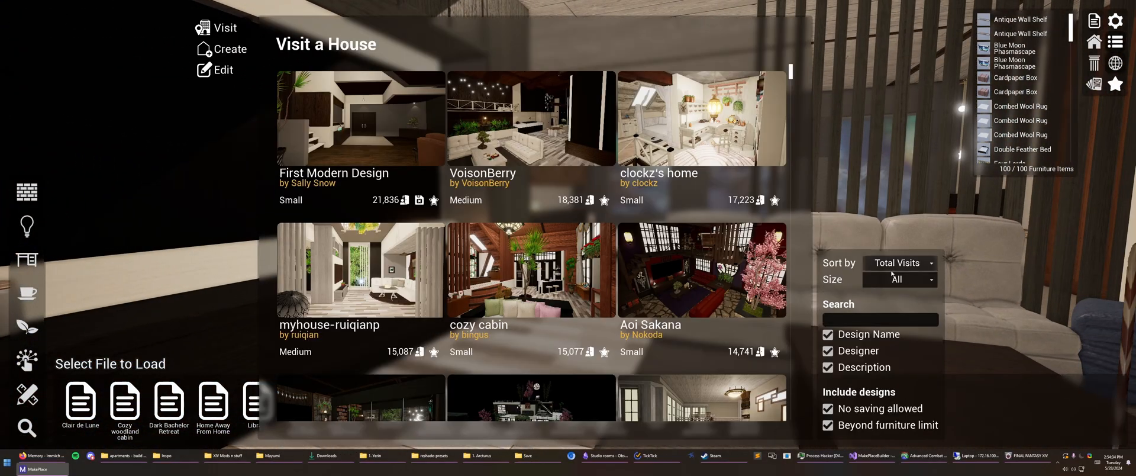
Stop excluding no-saving and beyond-limit designs, then visit EruDesigns' Zen Apartment (Ice Blue).
left_click(898, 279)
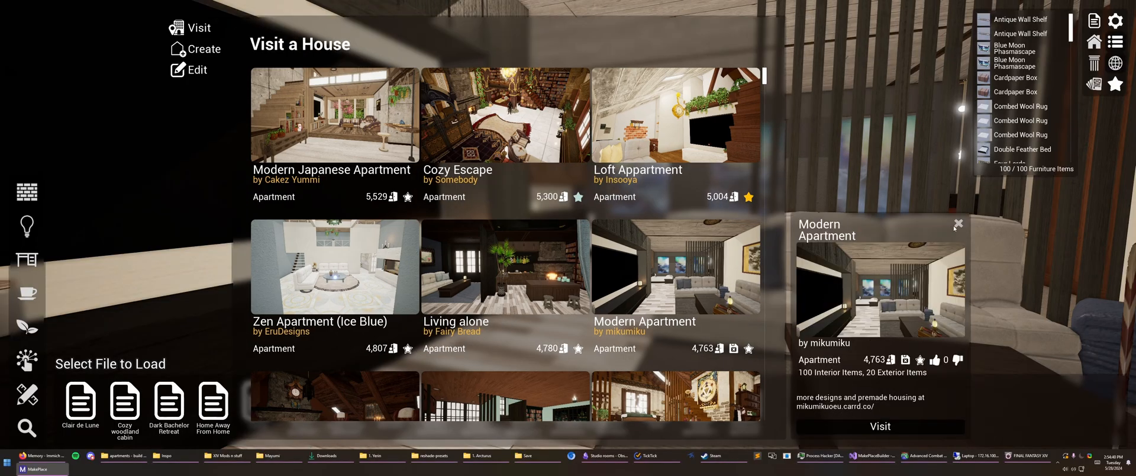
mouse_move(958, 224)
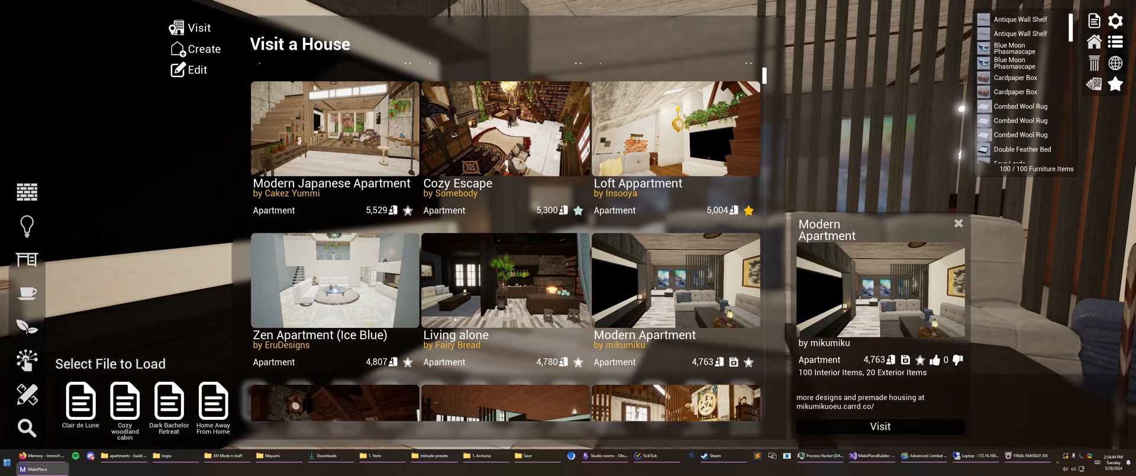
mouse_move(402, 290)
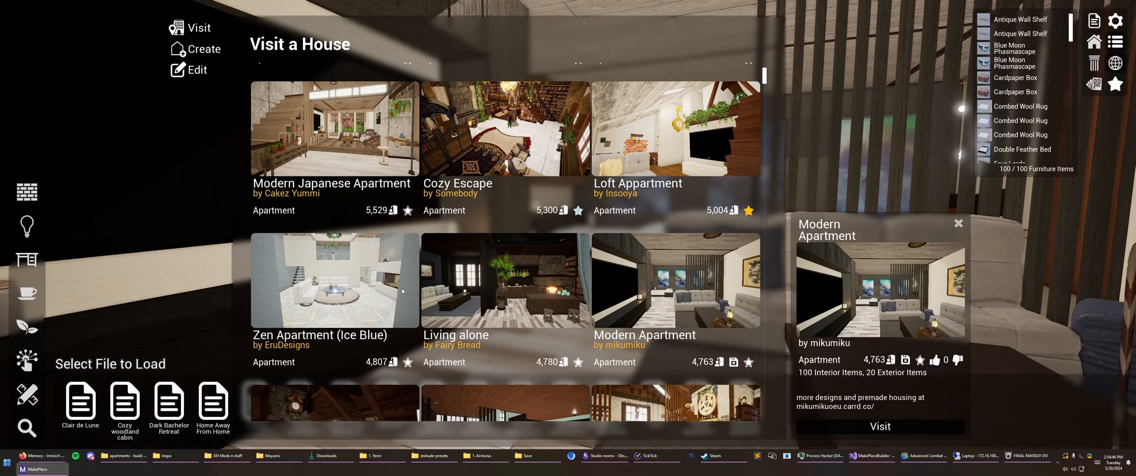
left_click(334, 280)
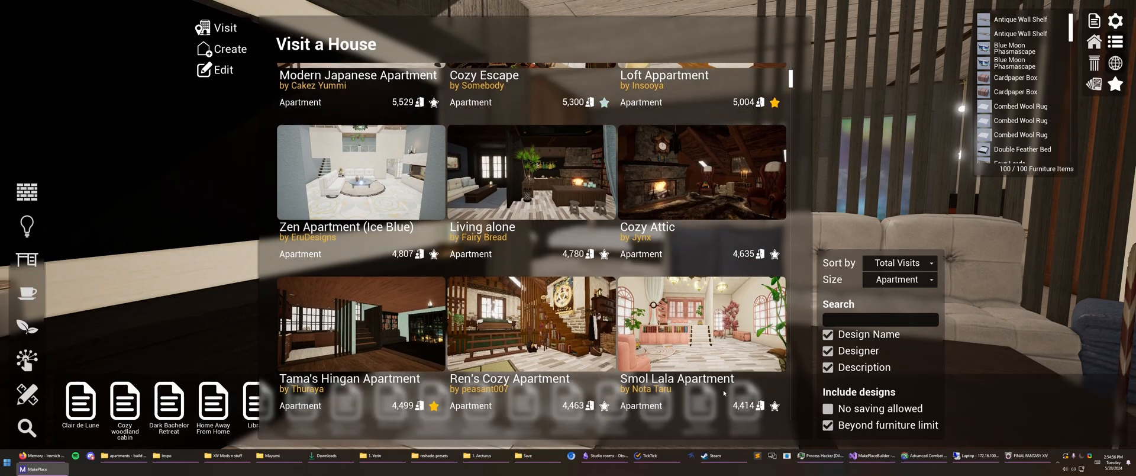
scroll("down", 3)
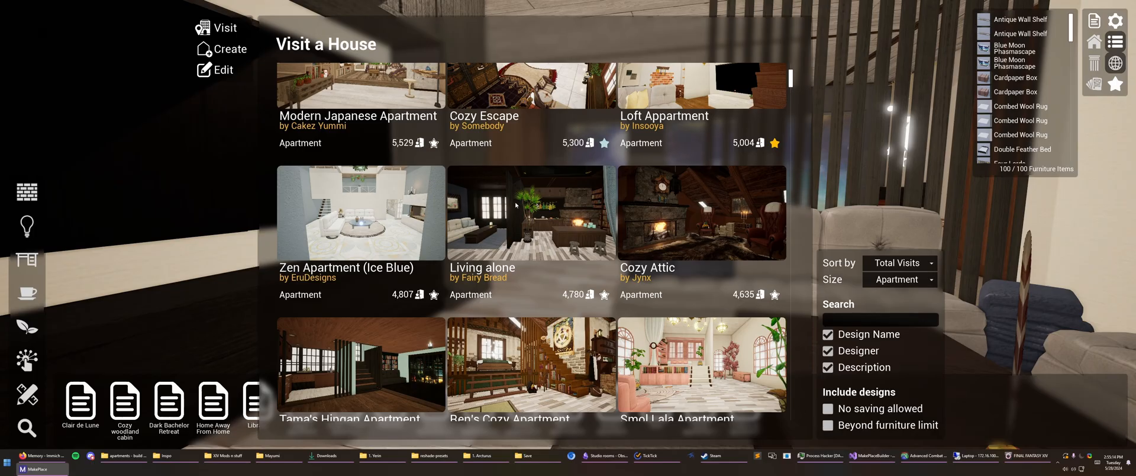
left_click(360, 211)
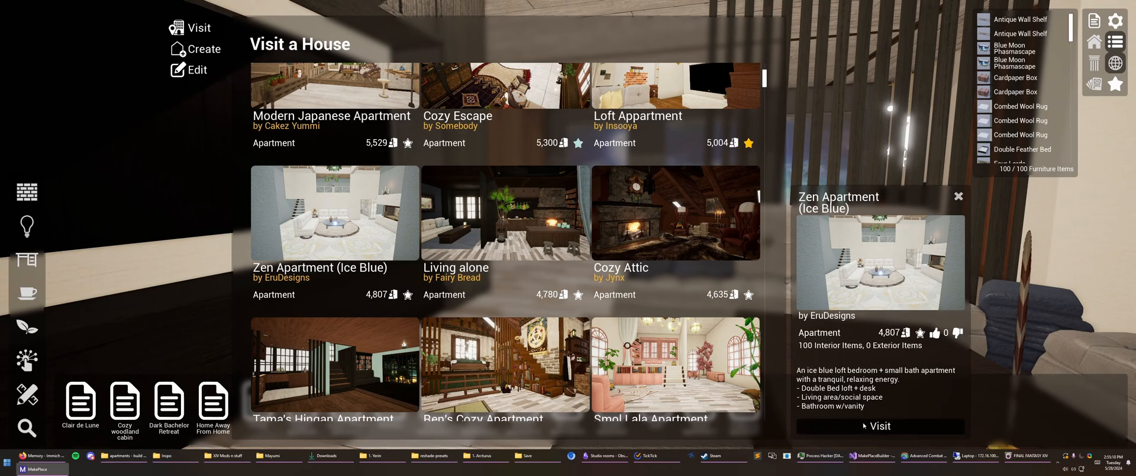
left_click(880, 426)
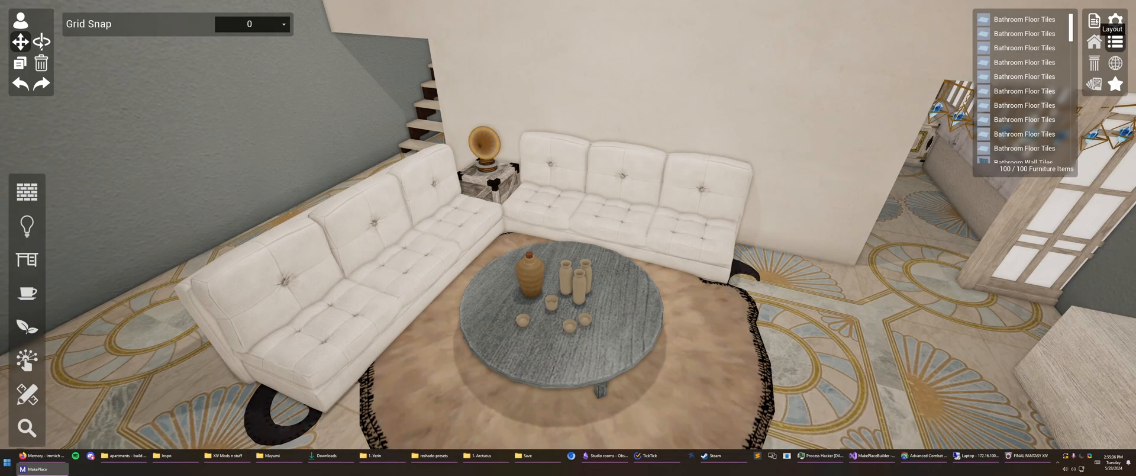
Save the loaded Zen Apartment layout as a file named 'Cute apartment'.
left_click(1095, 20)
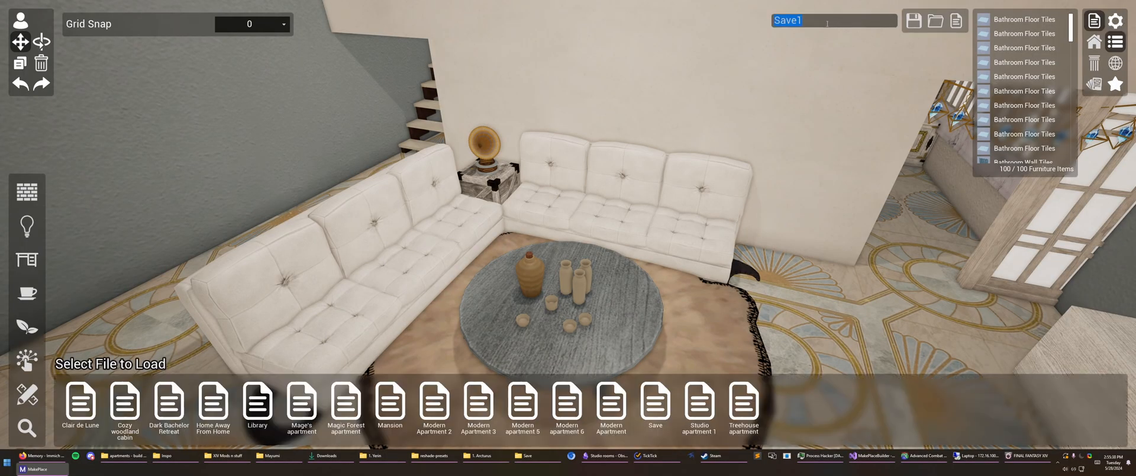
type("Cute apartment")
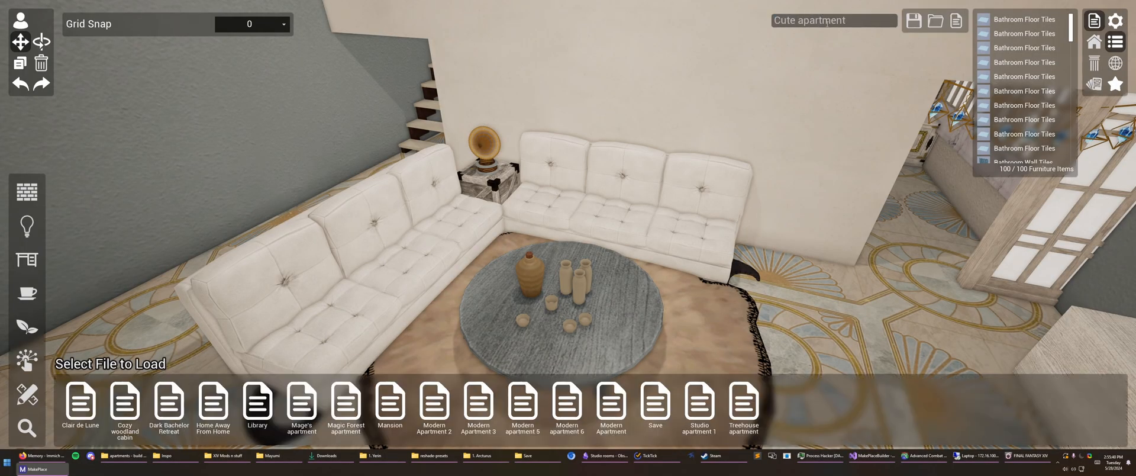
left_click(913, 20)
type("cute apartm")
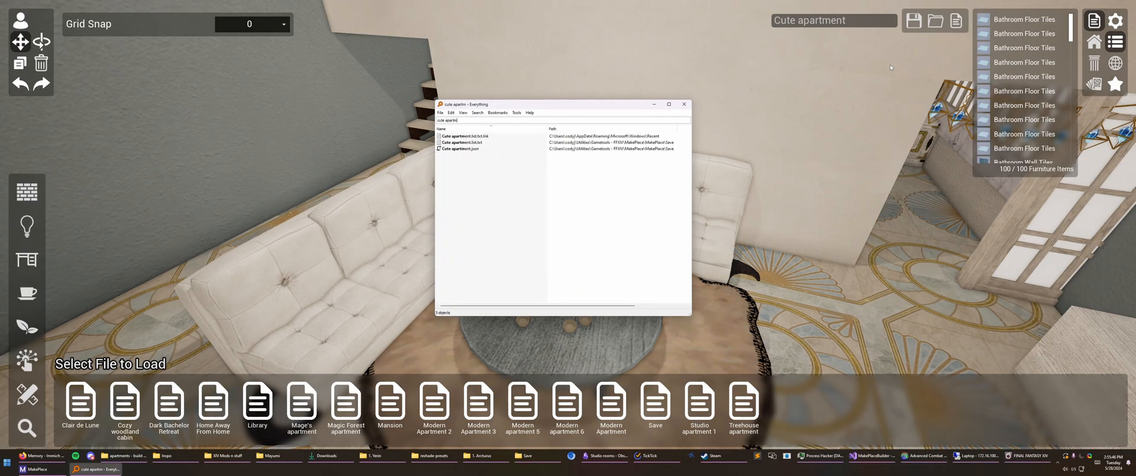
In the MakePlace Save folder, inspect the Cute apartment files and open Cute apartment.txt.
right_click(460, 149)
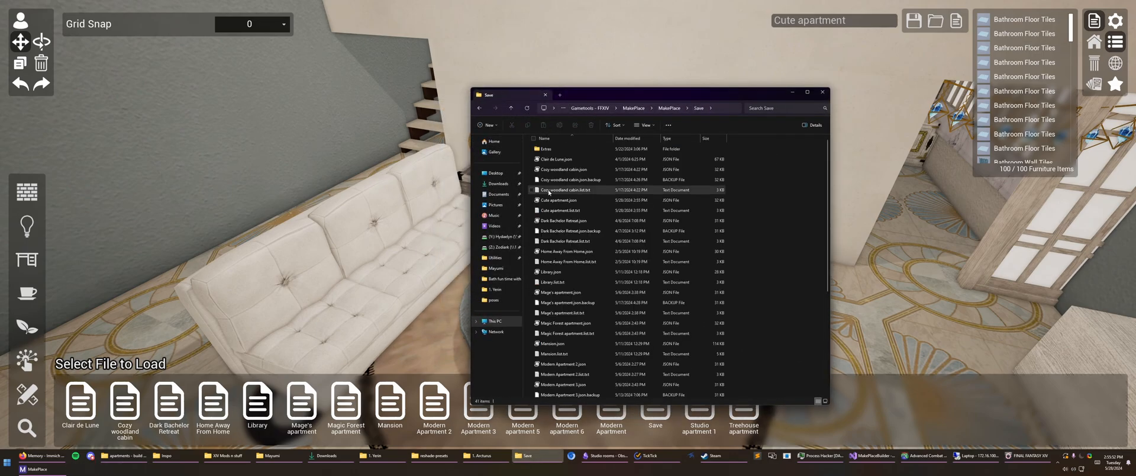
left_click(571, 180)
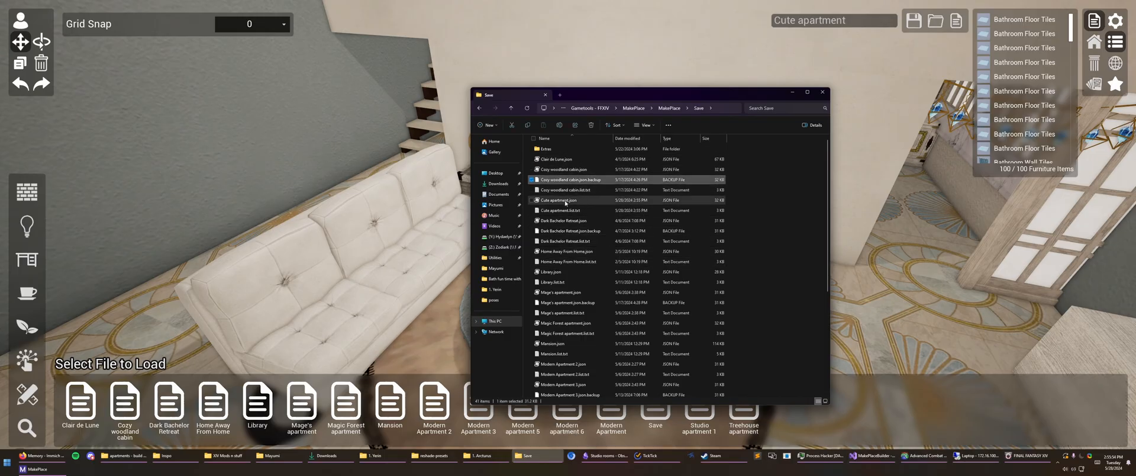
left_click(567, 209)
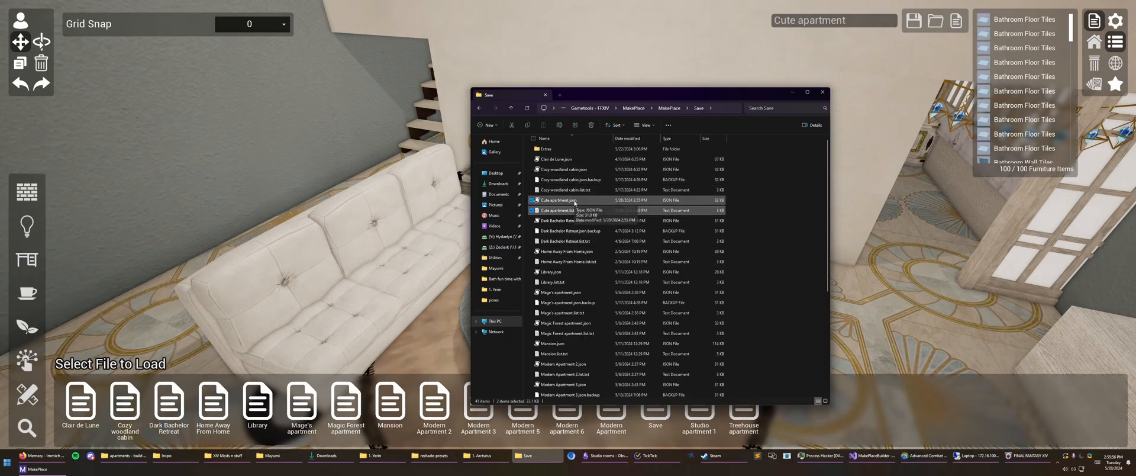
left_click(569, 200)
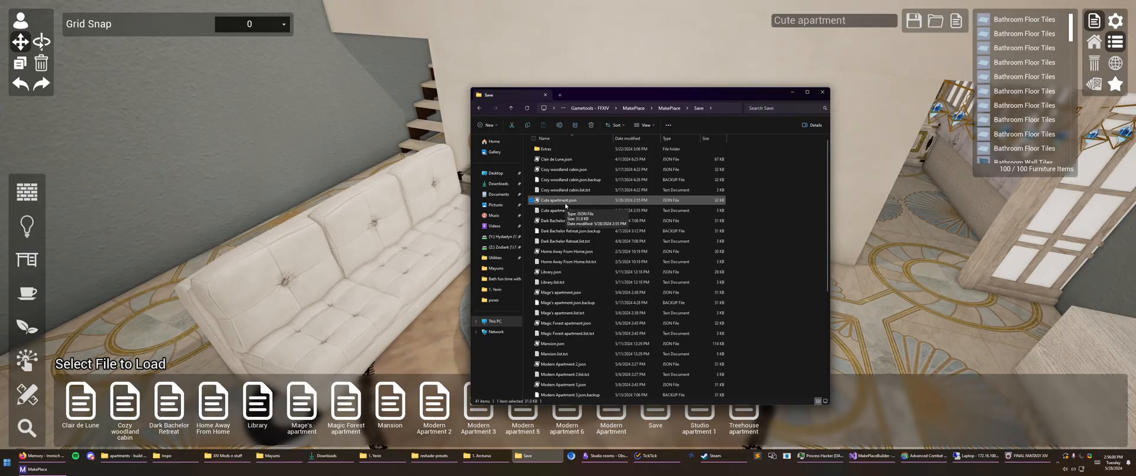
right_click(557, 209)
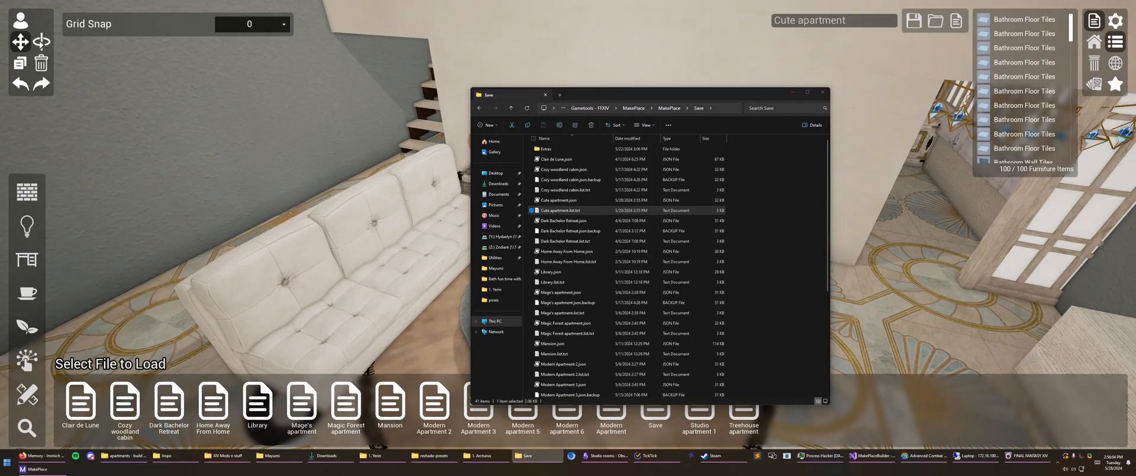
double_click(569, 210)
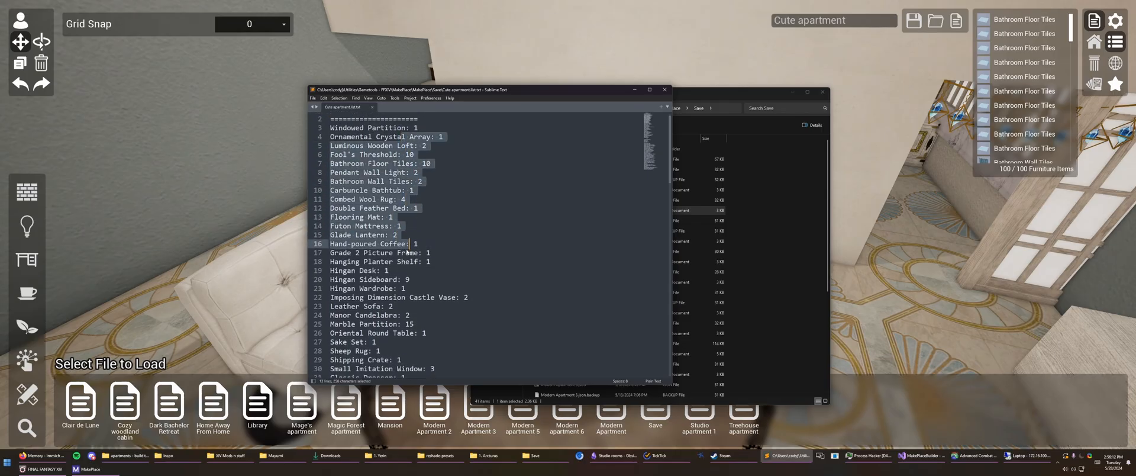
Scroll through the Furniture, Dyes and Furniture (With Dye) sections of Cute apartment.txt.
scroll("down", 3)
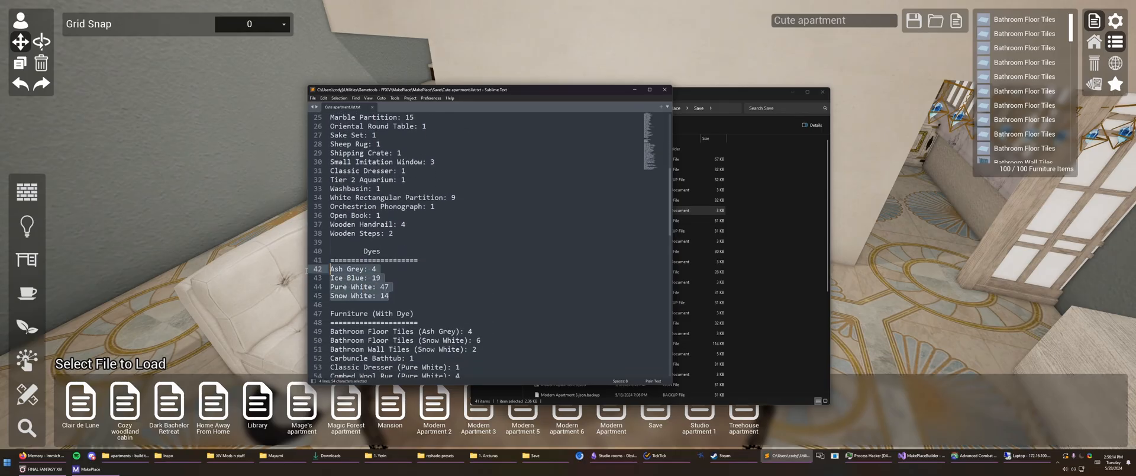
scroll("down", 3)
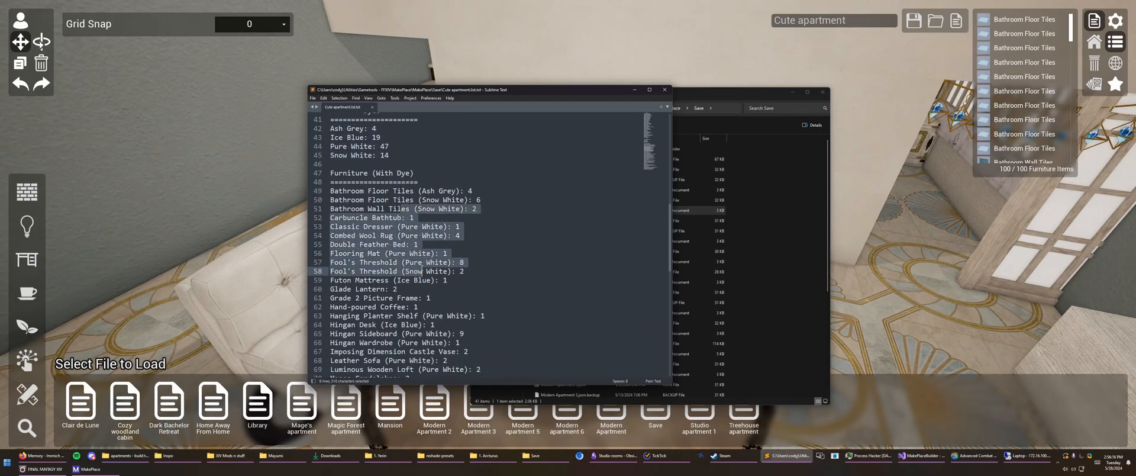
scroll("down", 3)
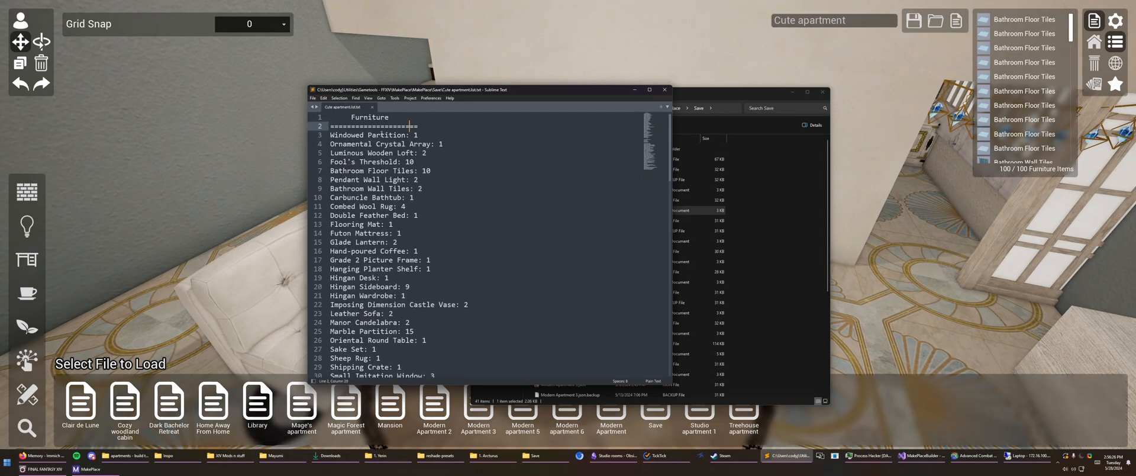
scroll("down", 3)
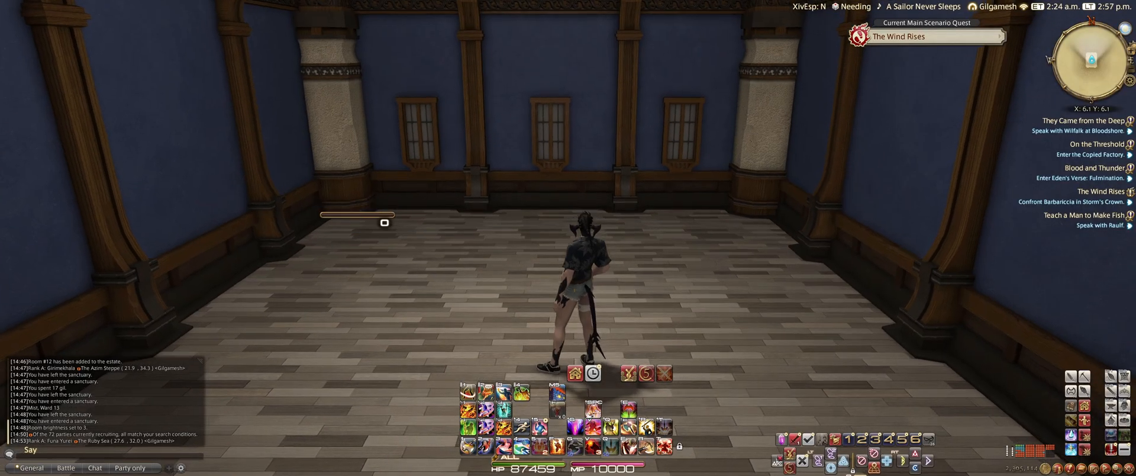
mouse_move(574, 373)
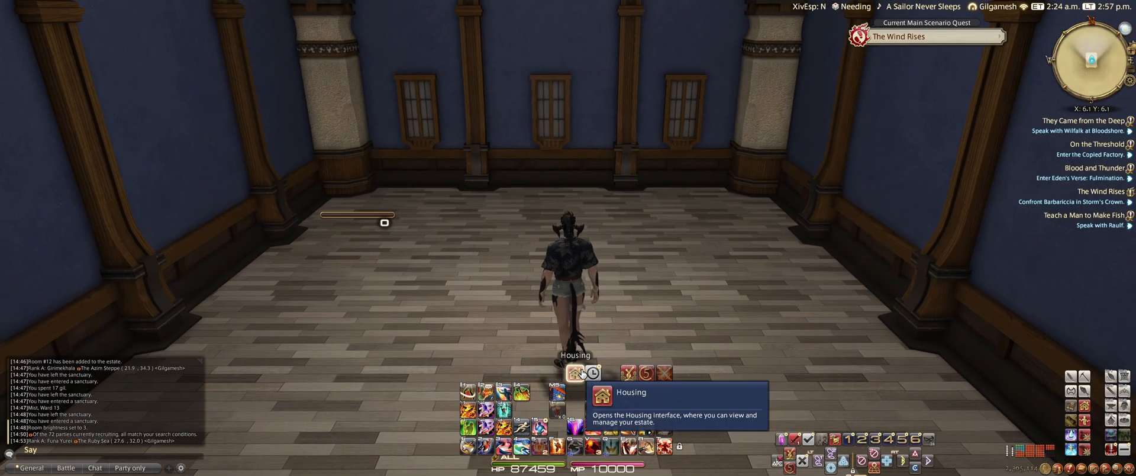
Enter housing Layout Mode from the hotbar's Housing button.
left_click(581, 372)
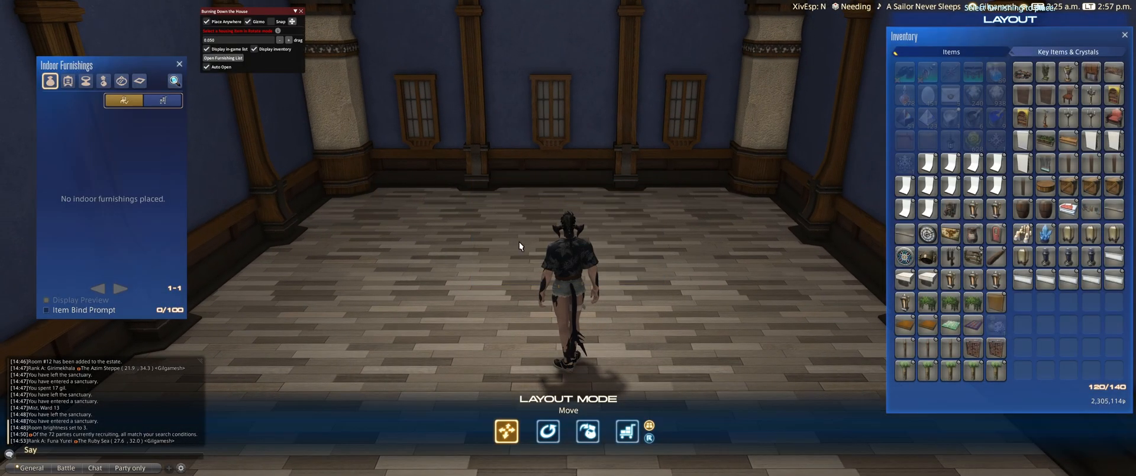
mouse_move(545, 406)
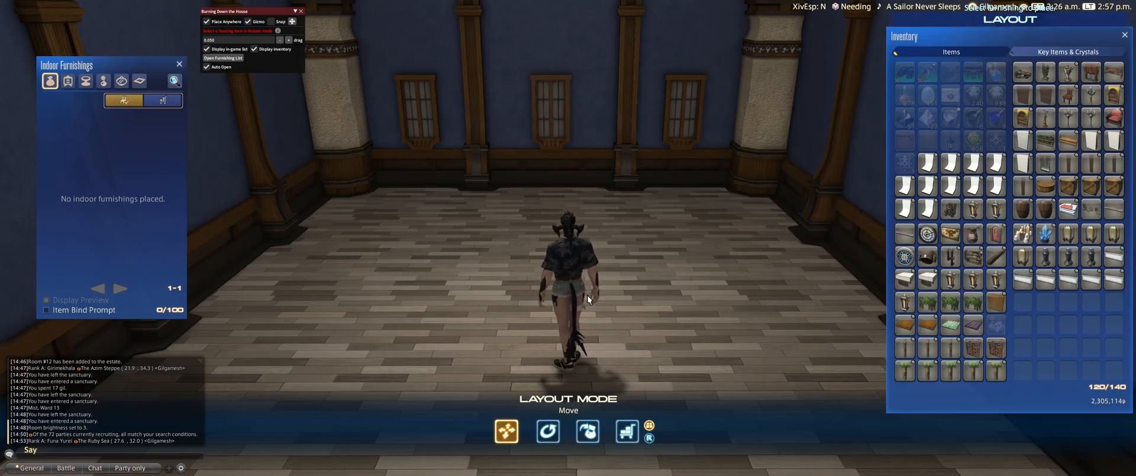
mouse_move(485, 232)
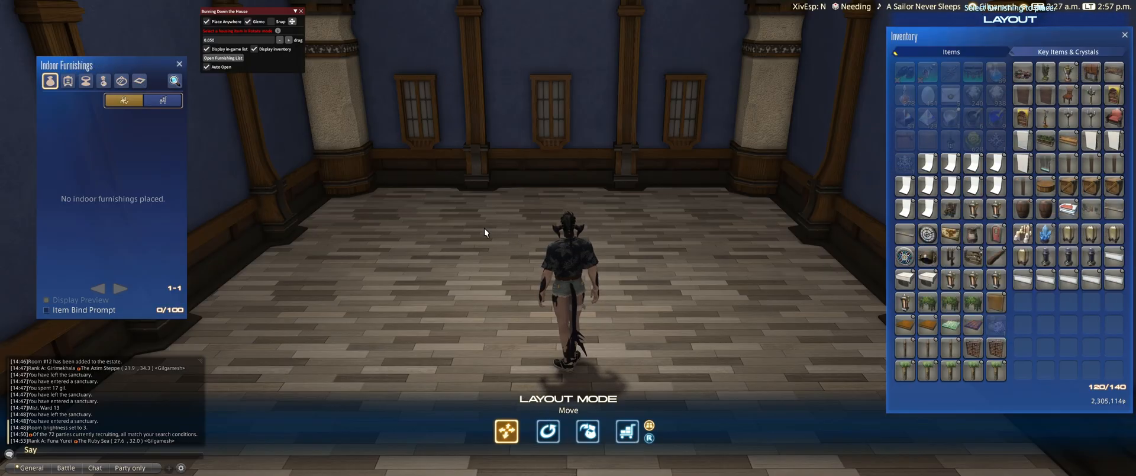
Run /makeplace and load Cute apartment.json from the Save folder into the plugin.
type("/makes")
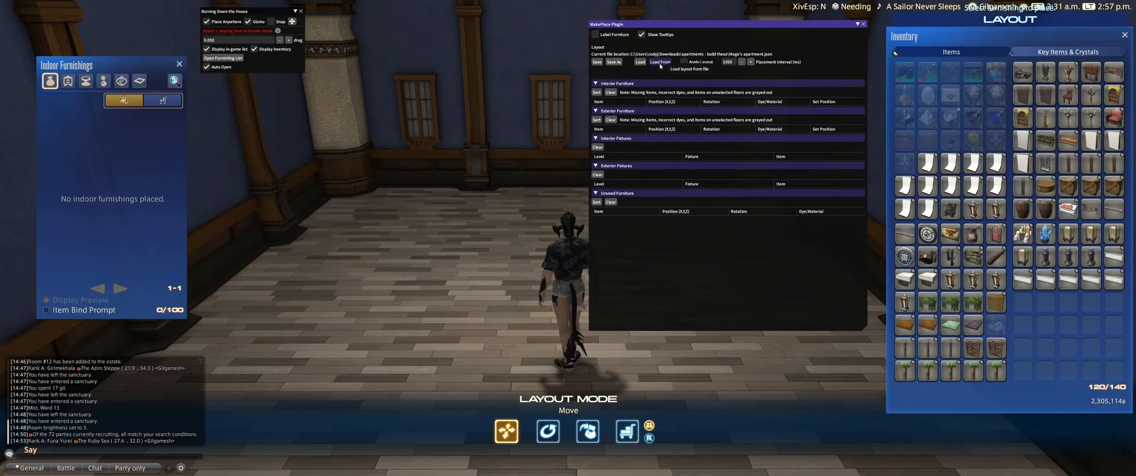
left_click(660, 61)
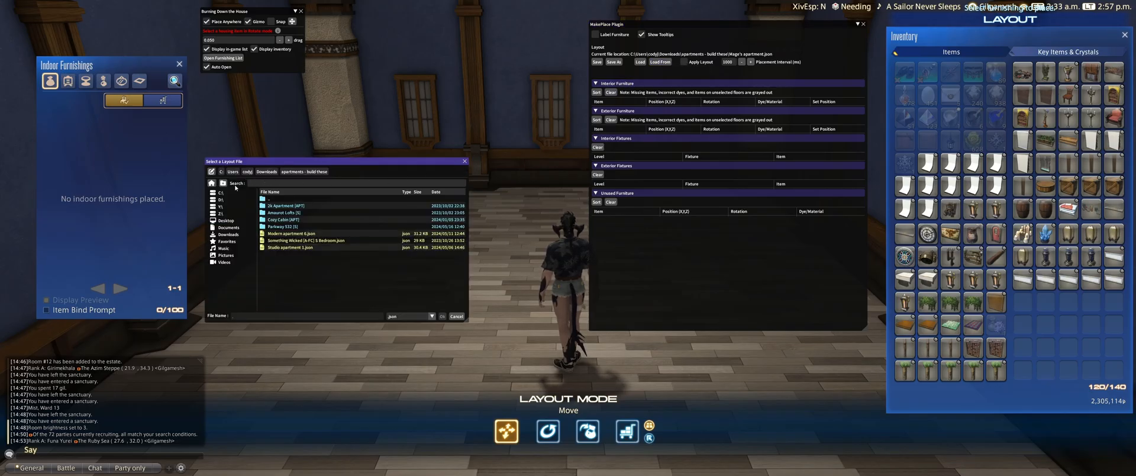
left_click(8, 461)
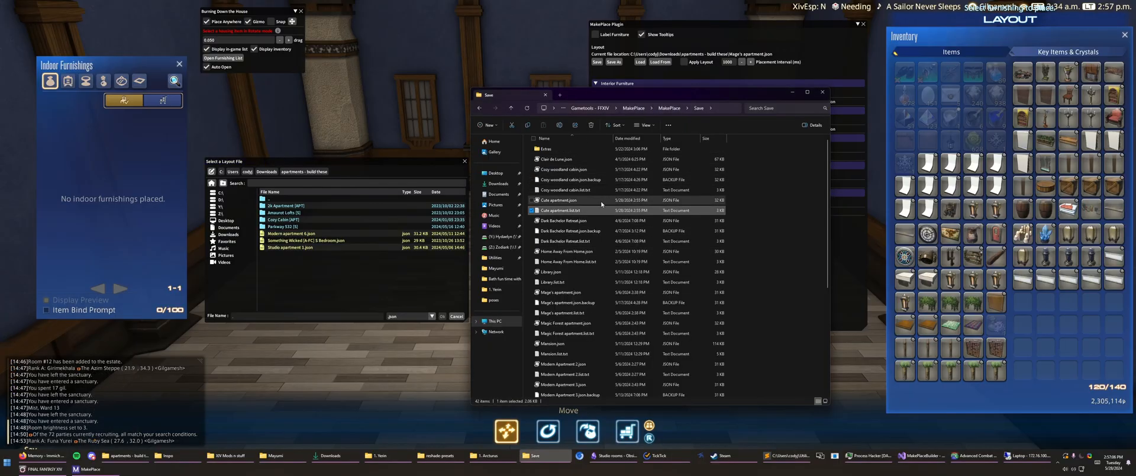
left_click(559, 200)
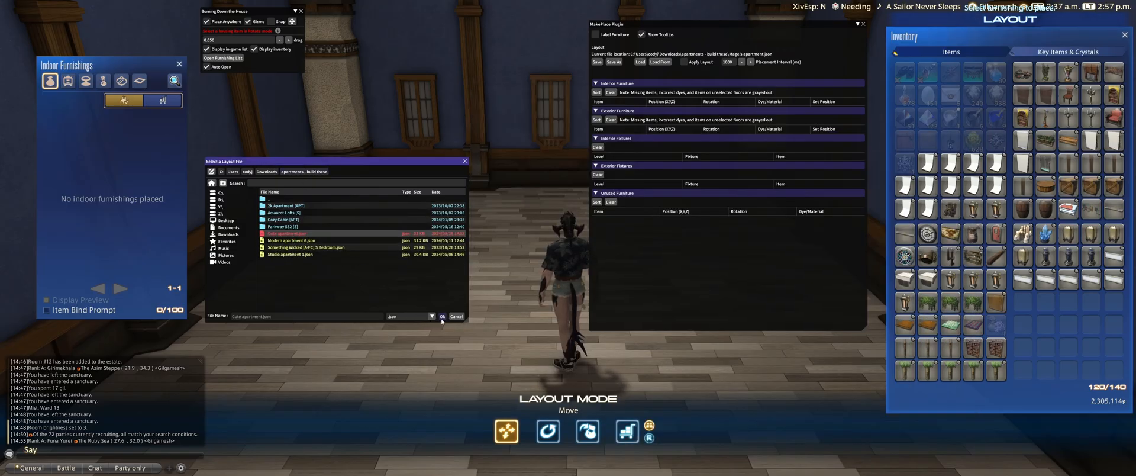
mouse_move(442, 330)
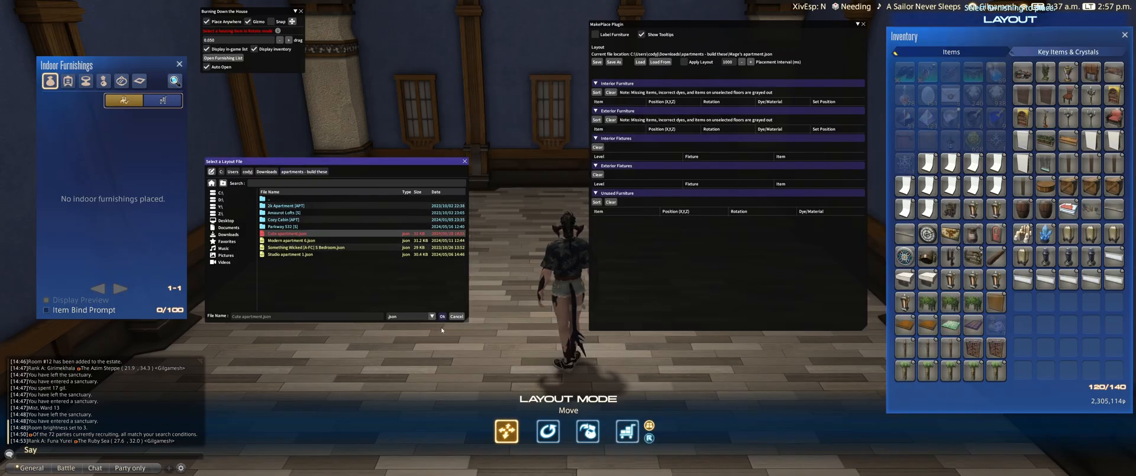
left_click(442, 316)
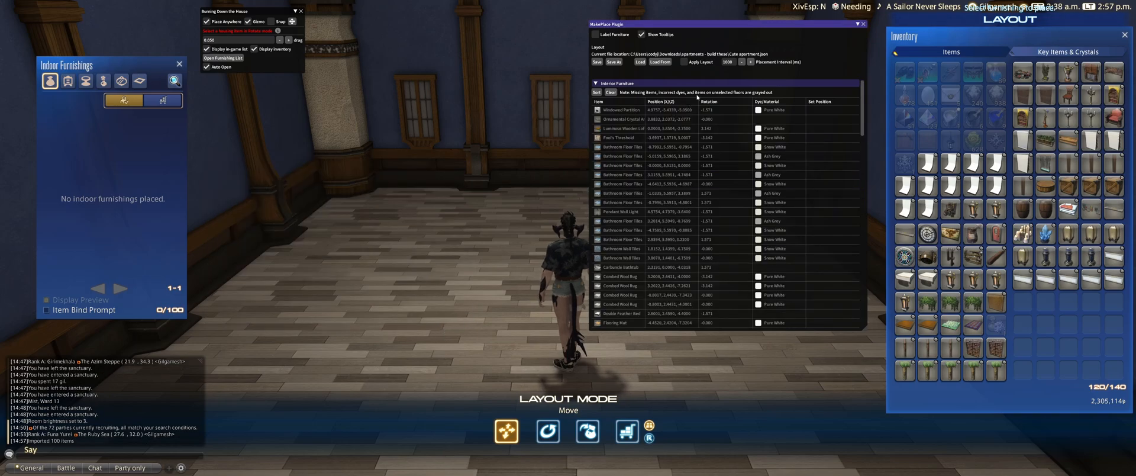
Scroll through the plugin's Interior Furniture list of the loaded layout.
scroll("down", 3)
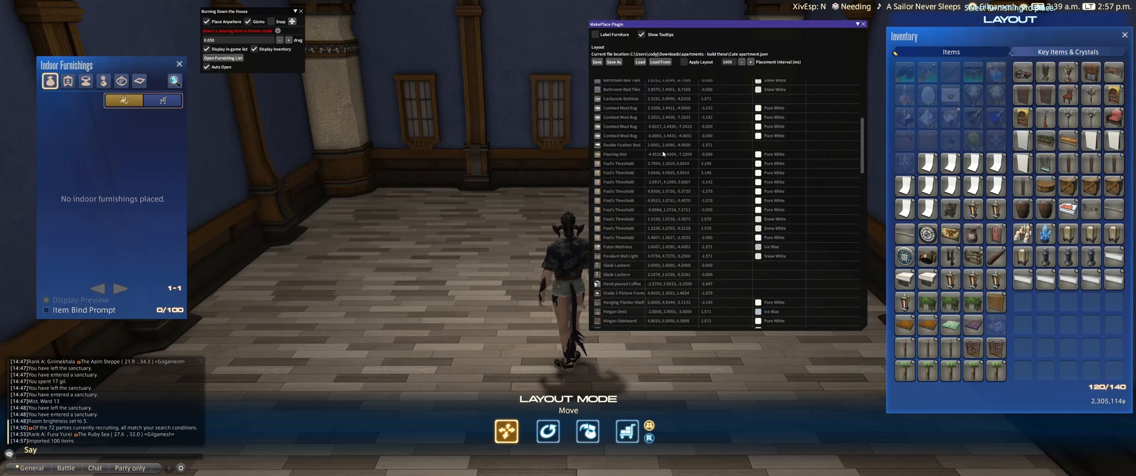
scroll("down", 3)
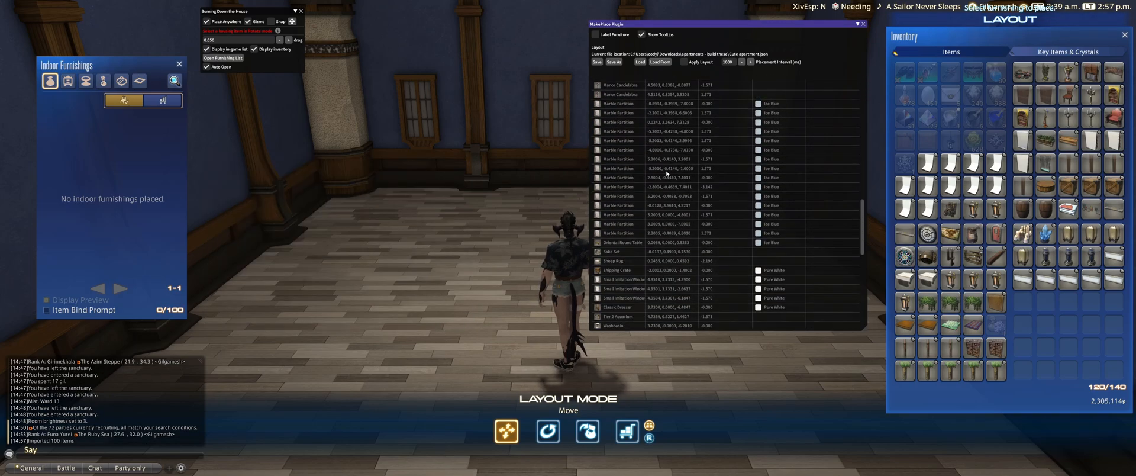
scroll("down", 3)
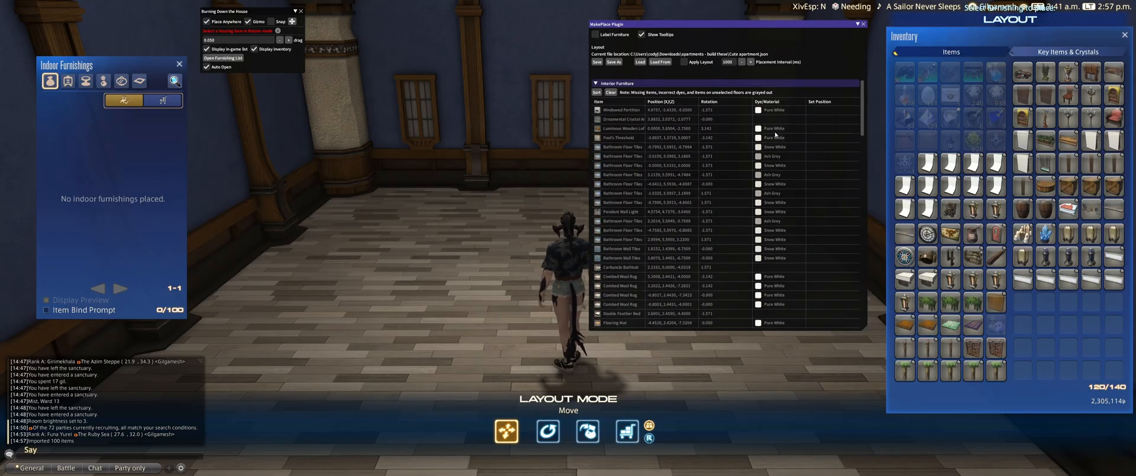
scroll("down", 3)
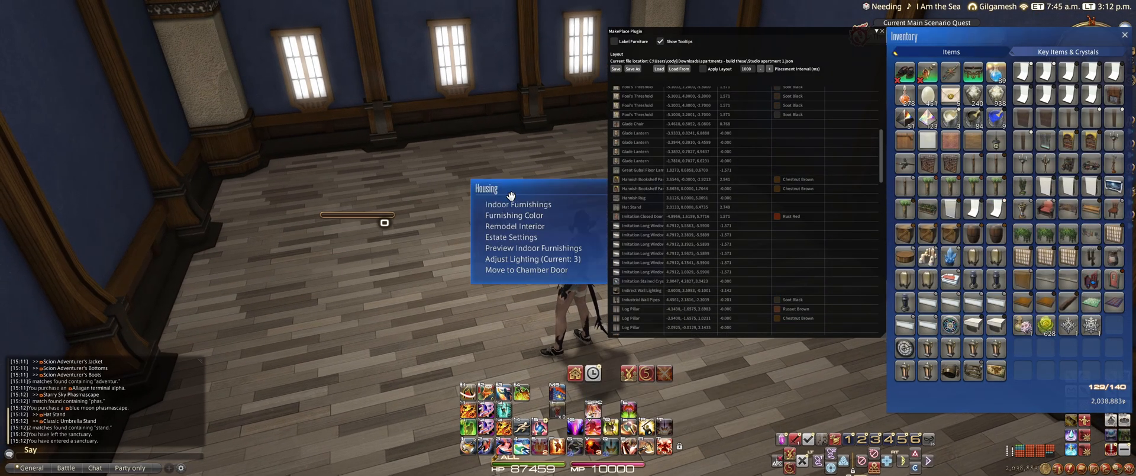
Place and store inventory furnishings into the house, reaching 98 of 100 placed.
left_click(517, 203)
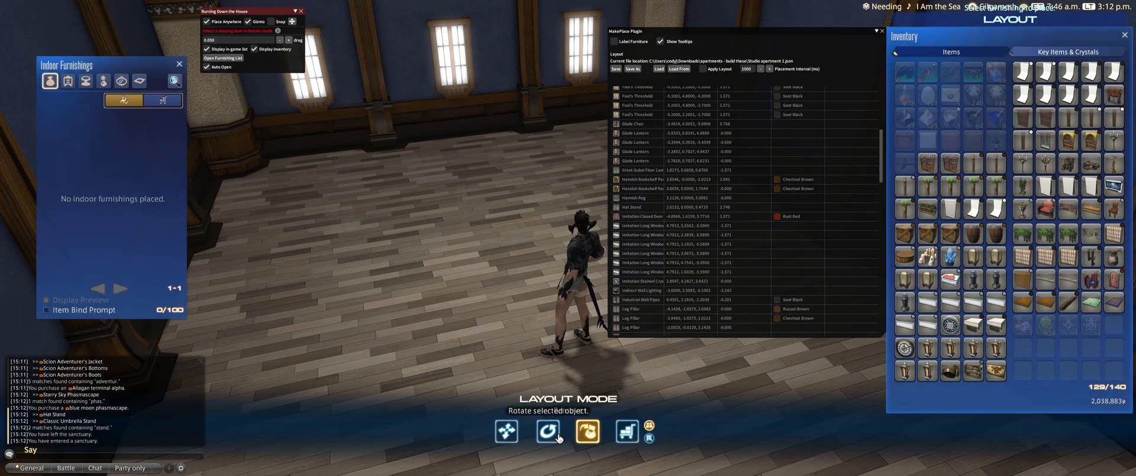
mouse_move(505, 432)
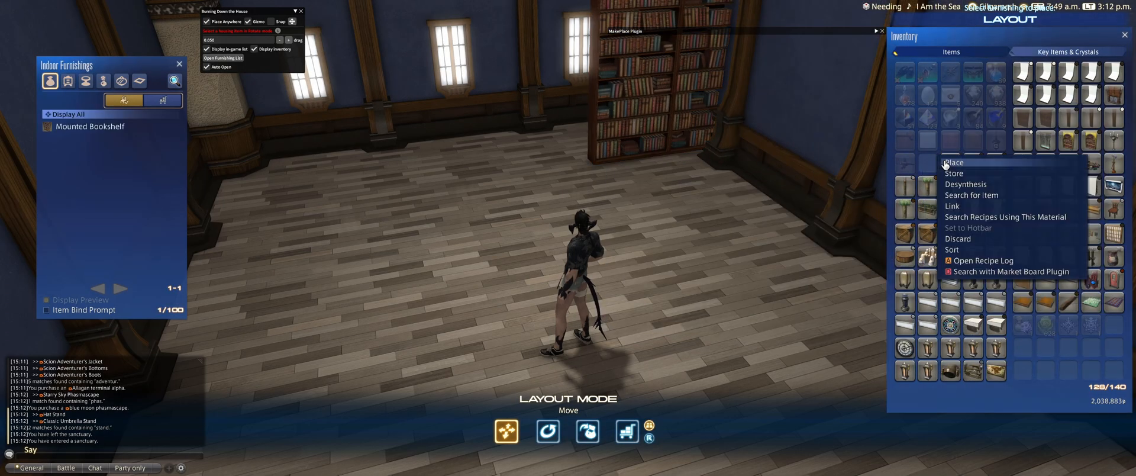
left_click(954, 162)
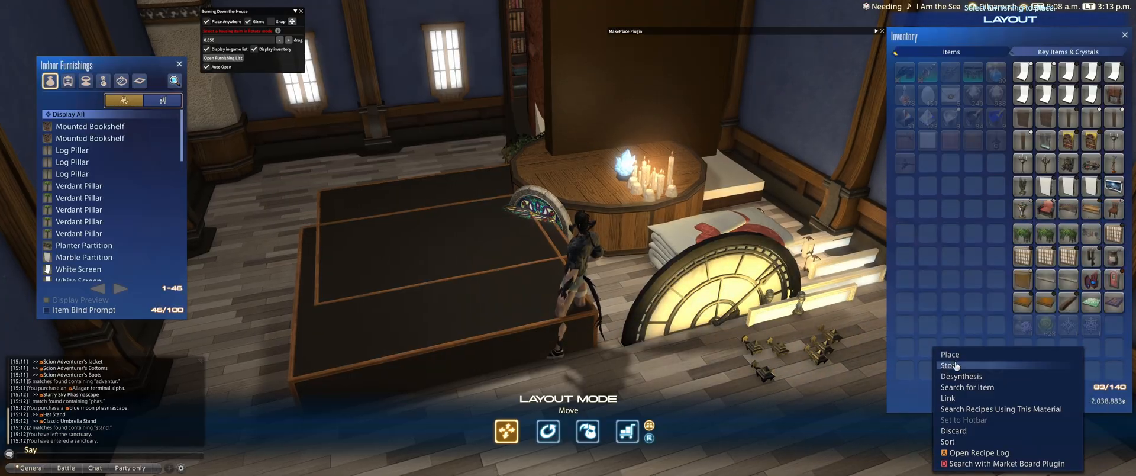
left_click(950, 354)
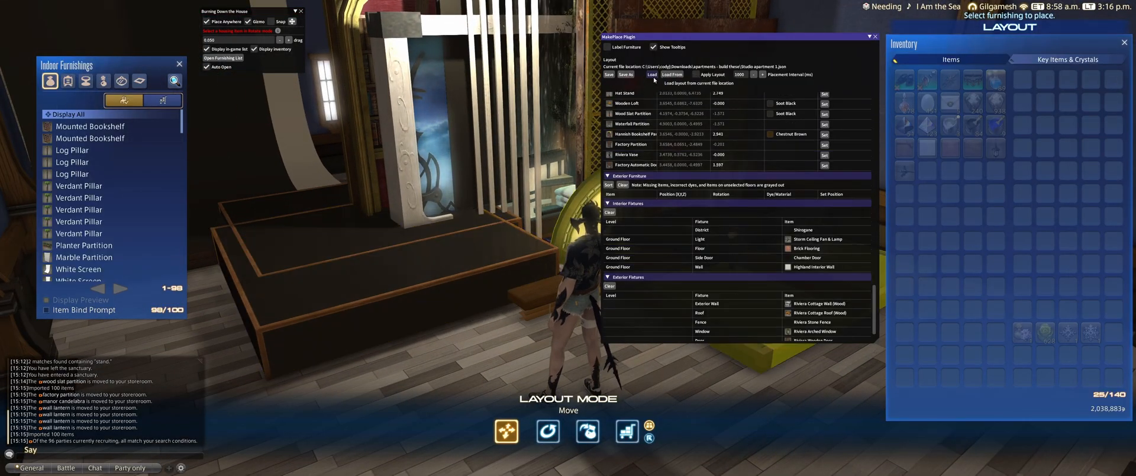
Scroll through the Interior Furniture, Fixtures and Unused lists, returning a starry sky phalmascape to inventory.
scroll("down", 3)
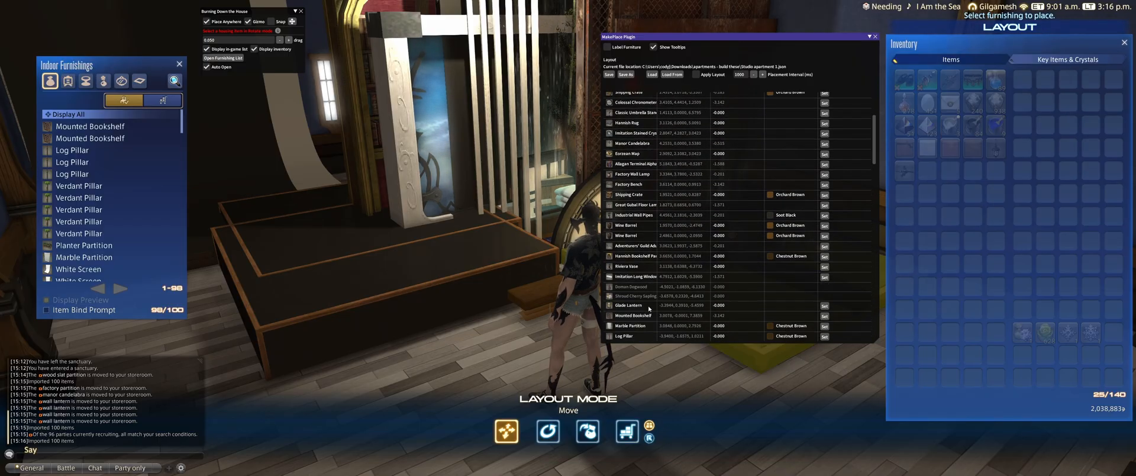
scroll("down", 3)
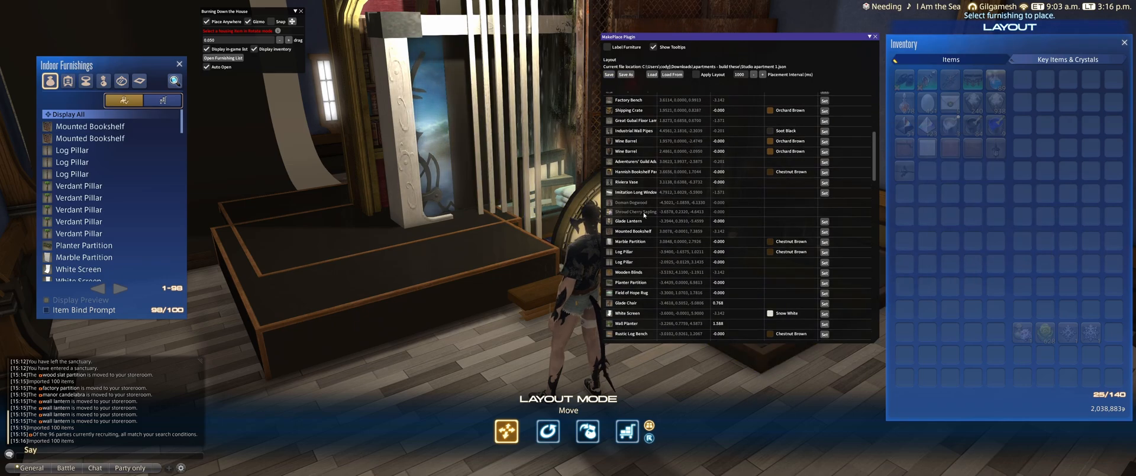
scroll("down", 3)
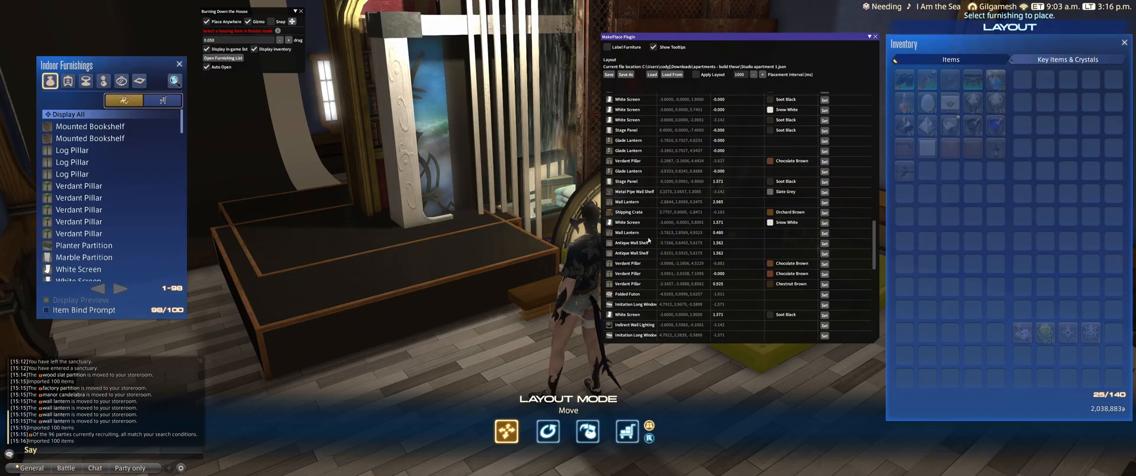
scroll("down", 3)
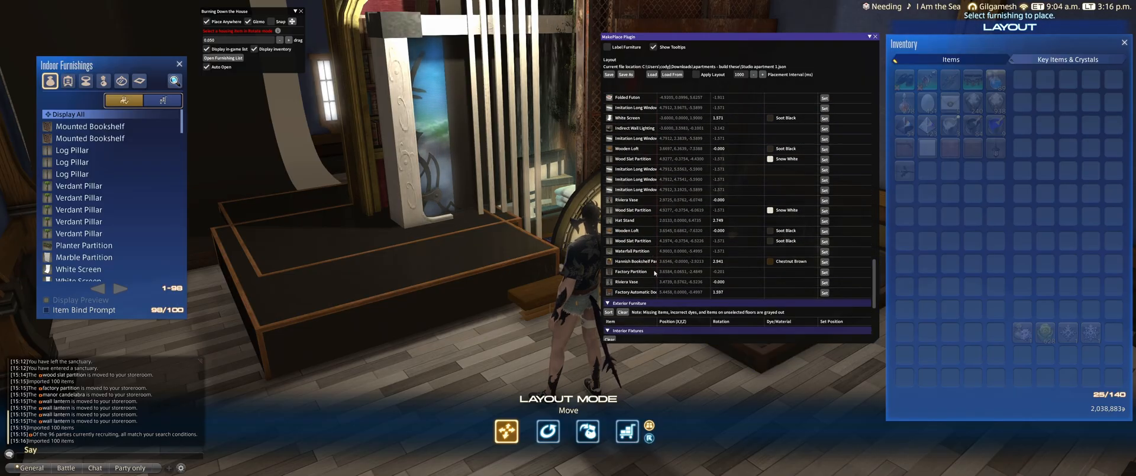
scroll("down", 3)
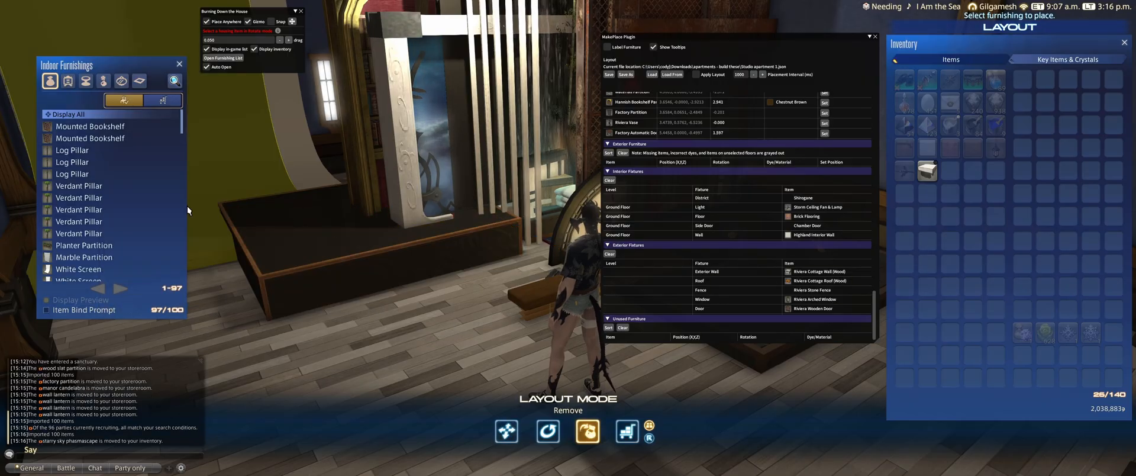
Fill the house to 100 of 100 furnishings and reload the design's interior furniture list.
right_click(90, 125)
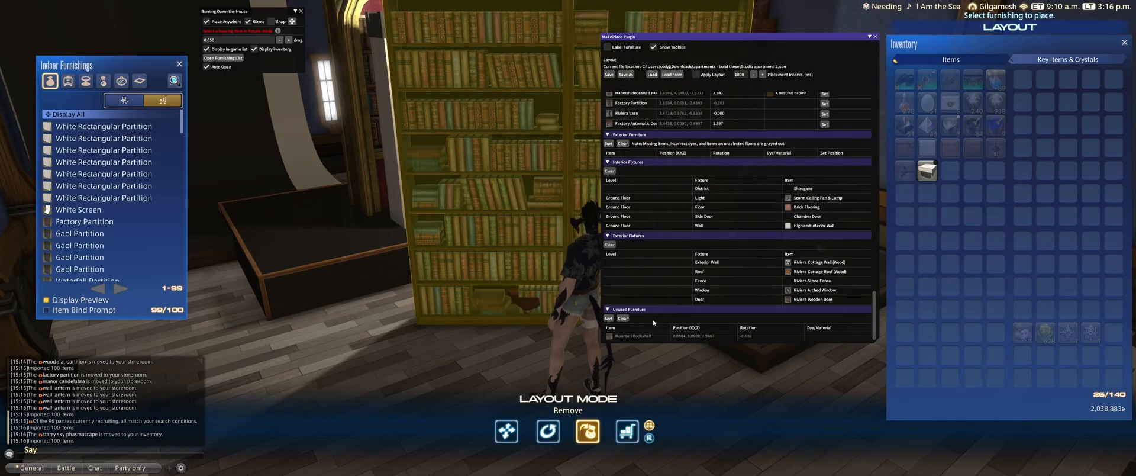
mouse_move(526, 266)
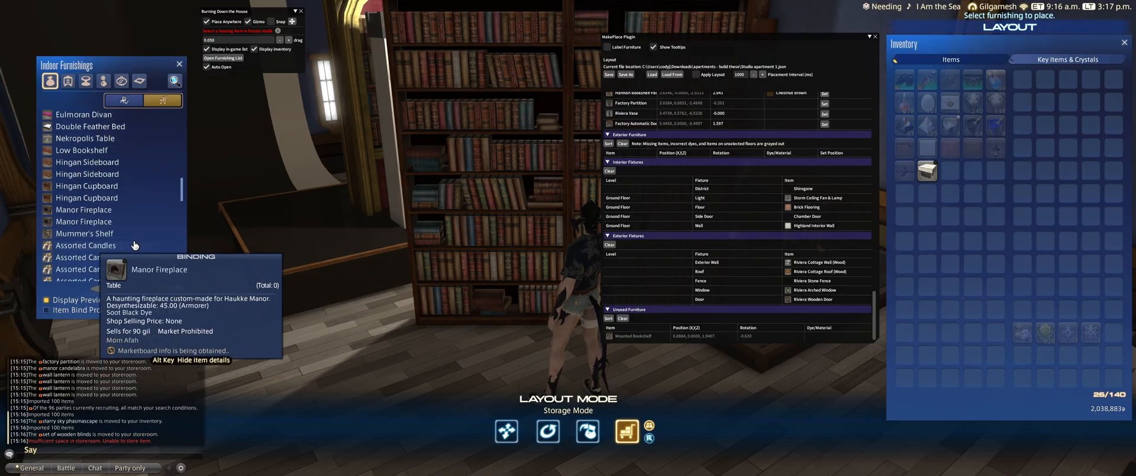
scroll("down", 3)
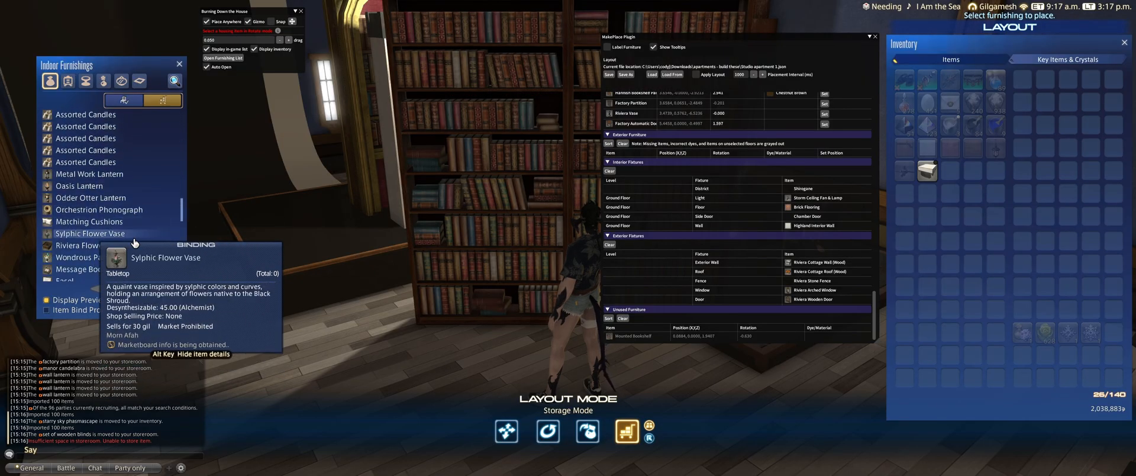
scroll("down", 3)
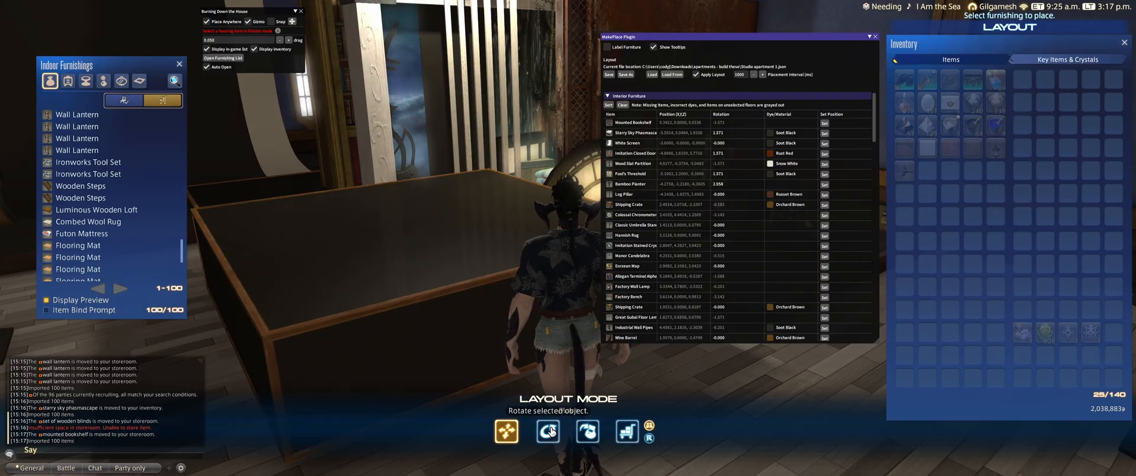
Switch to Rotate layout mode and apply the loaded design, re-entering Rotate after the warning.
left_click(547, 431)
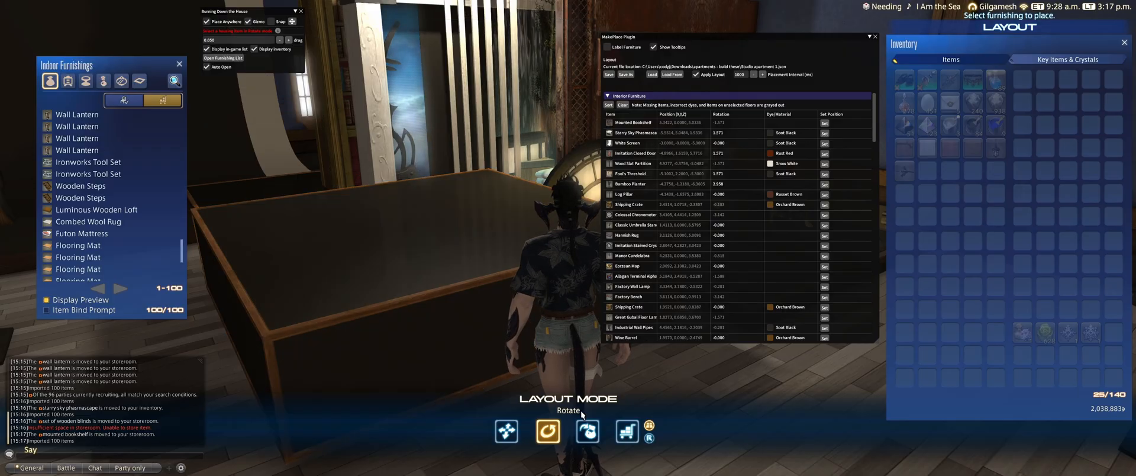
left_click(506, 430)
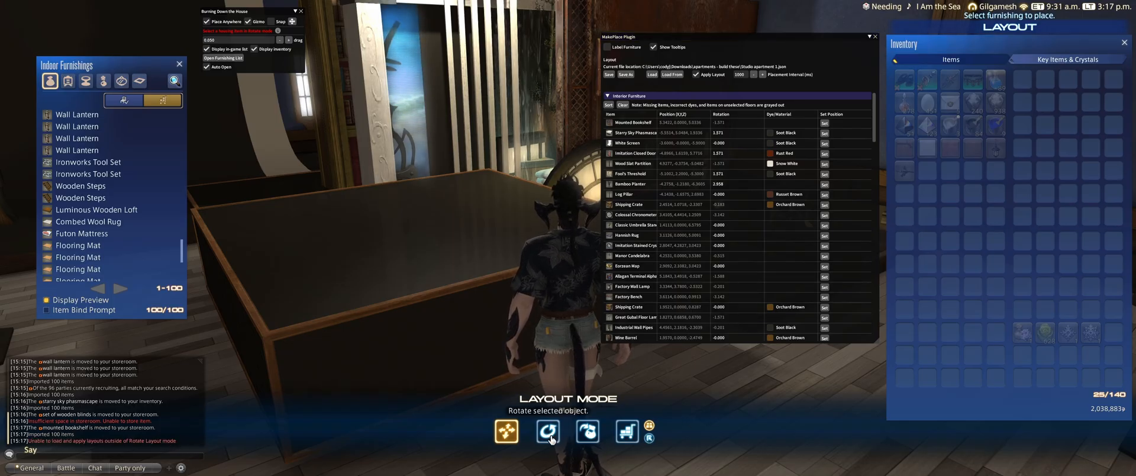
left_click(547, 432)
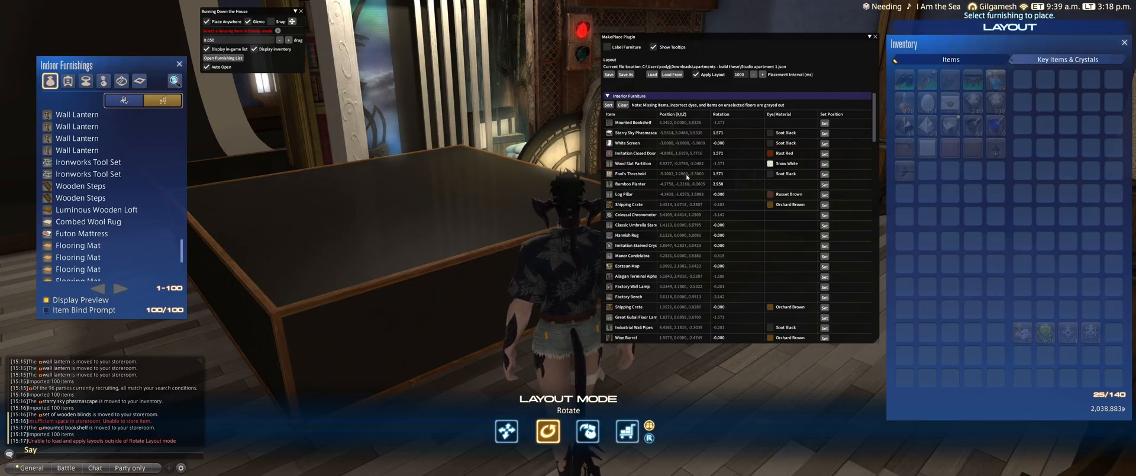
mouse_move(651, 75)
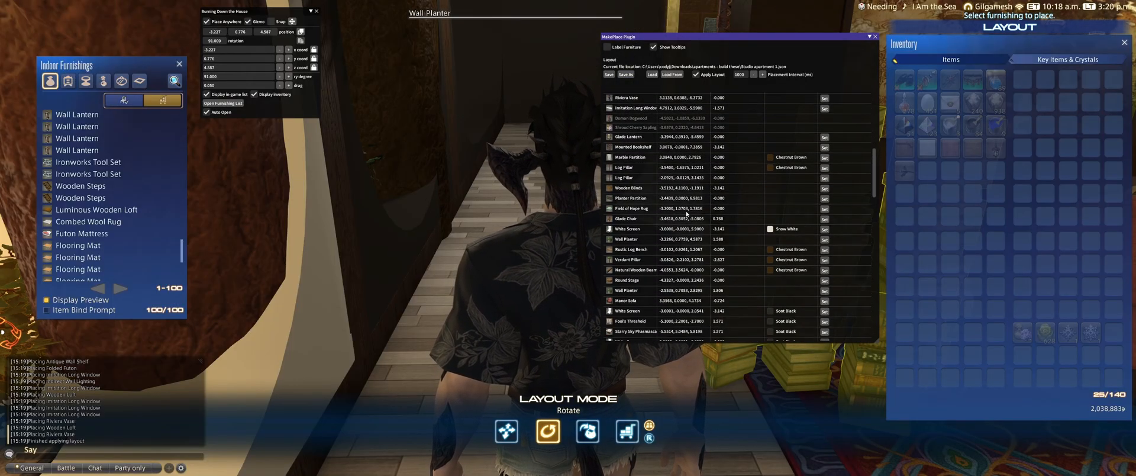
Load and apply the layout again, scrolling the 100 imported items as furnishings are placed.
scroll("down", 3)
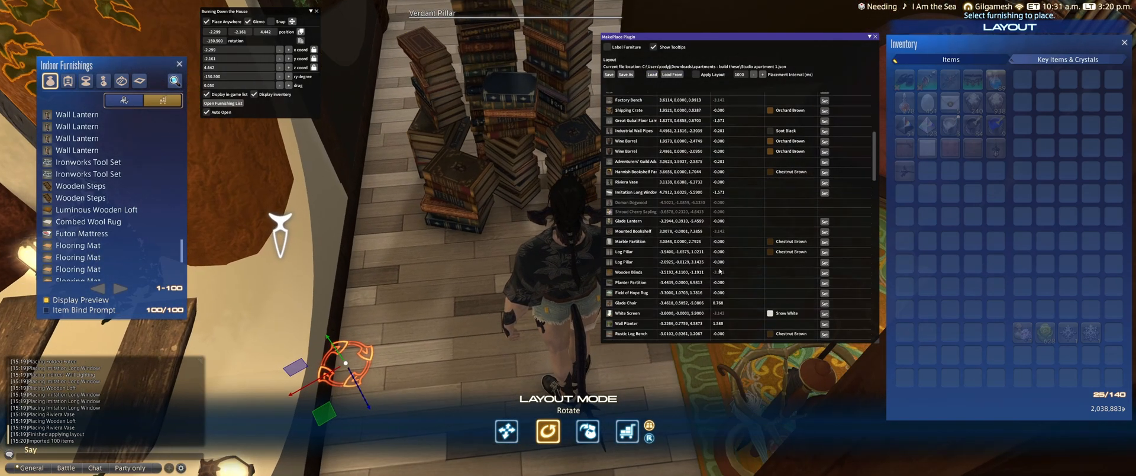
scroll("down", 3)
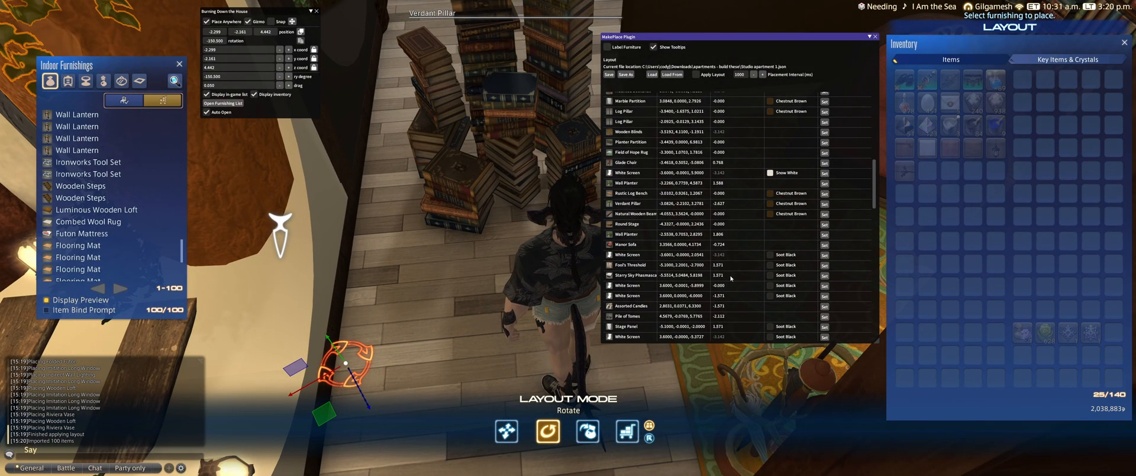
scroll("down", 3)
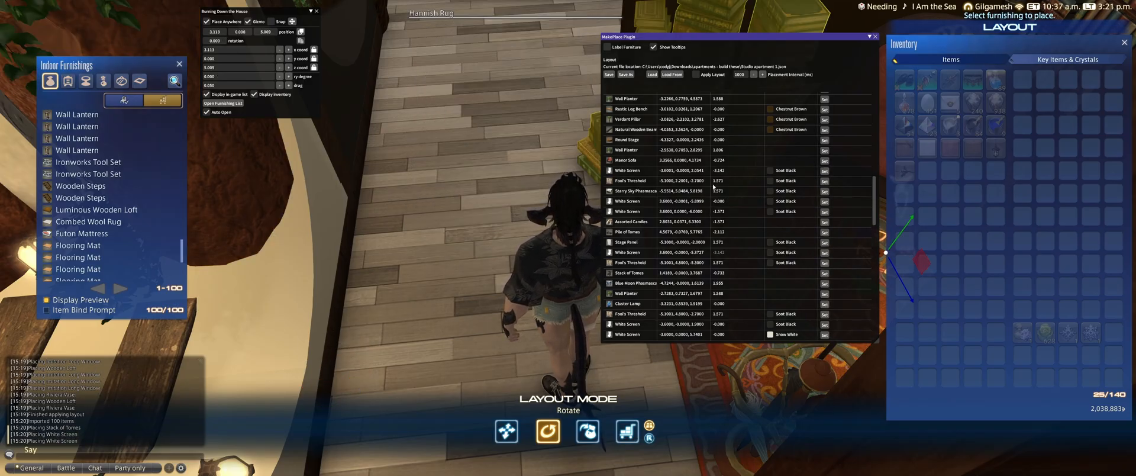
scroll("down", 3)
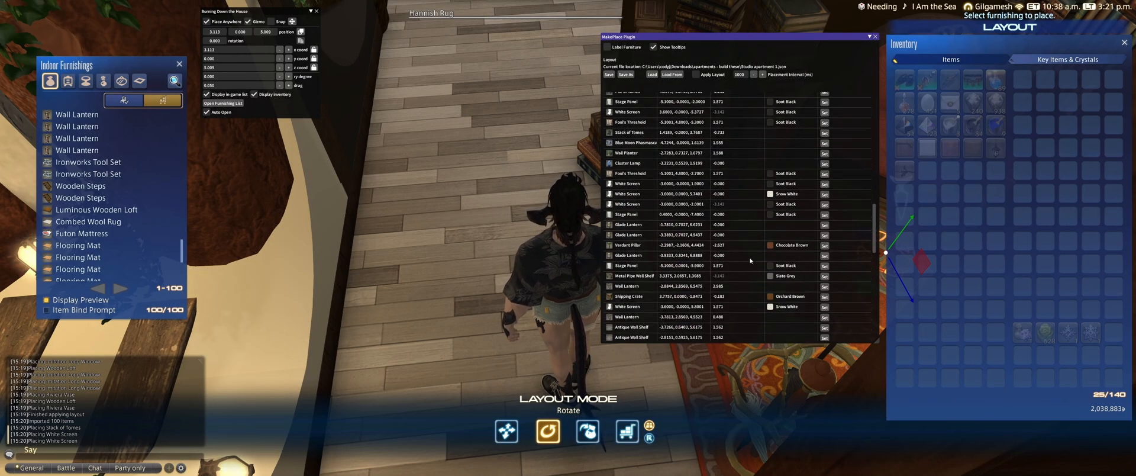
scroll("down", 3)
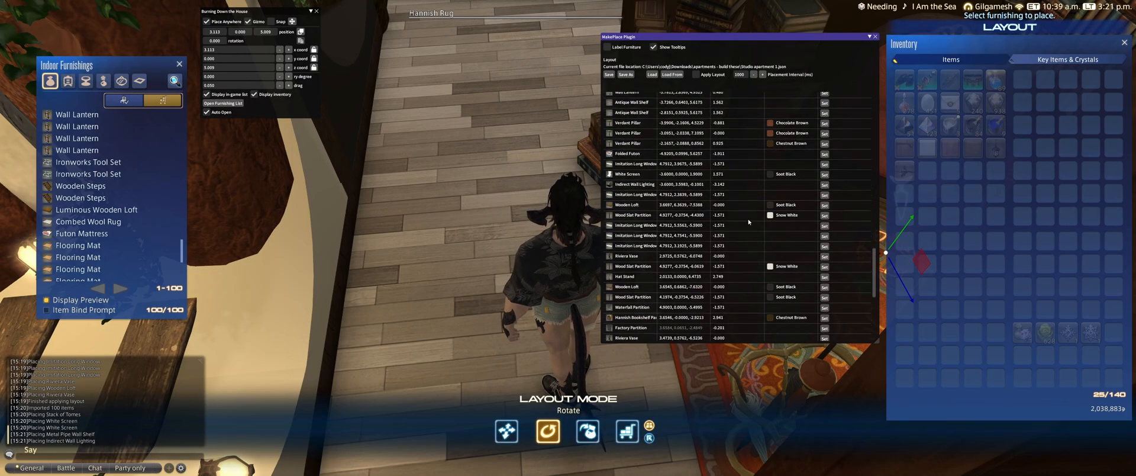
scroll("down", 3)
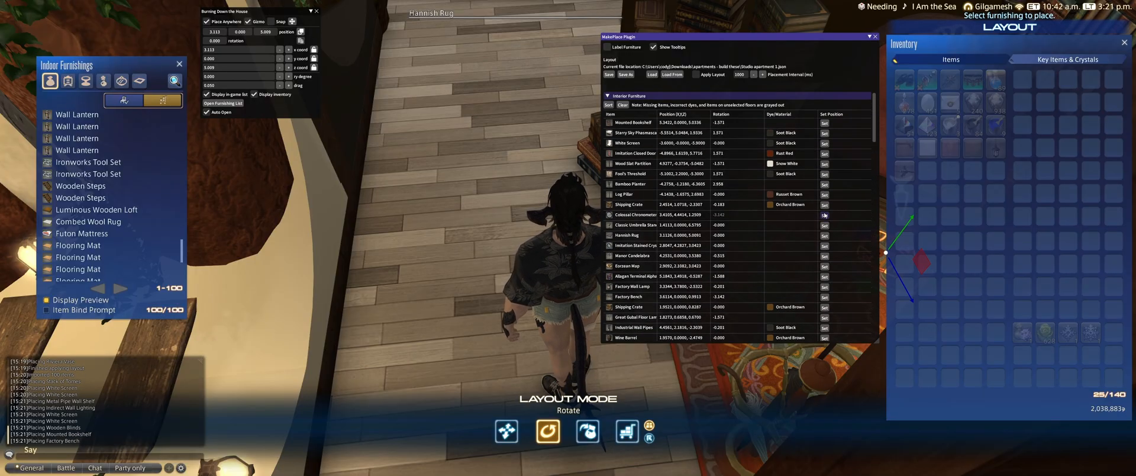
scroll("down", 3)
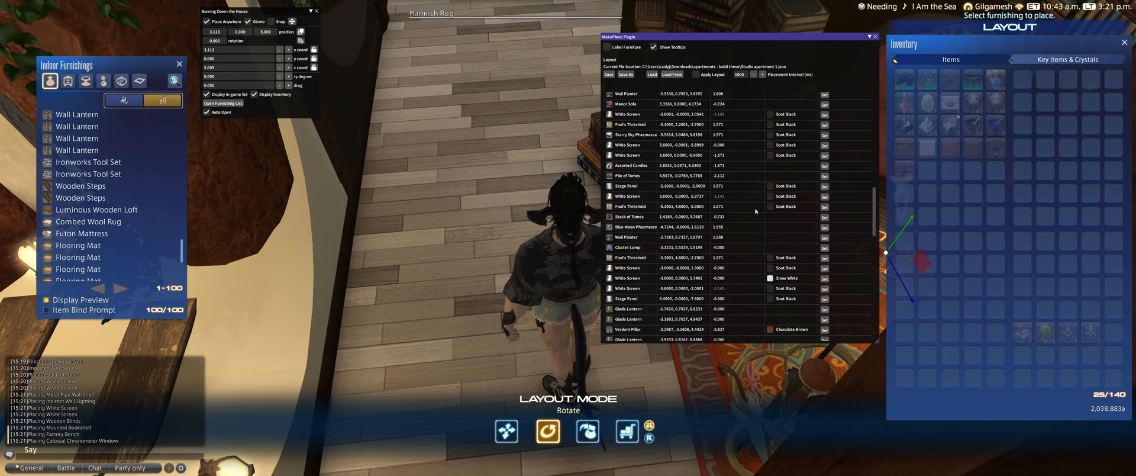